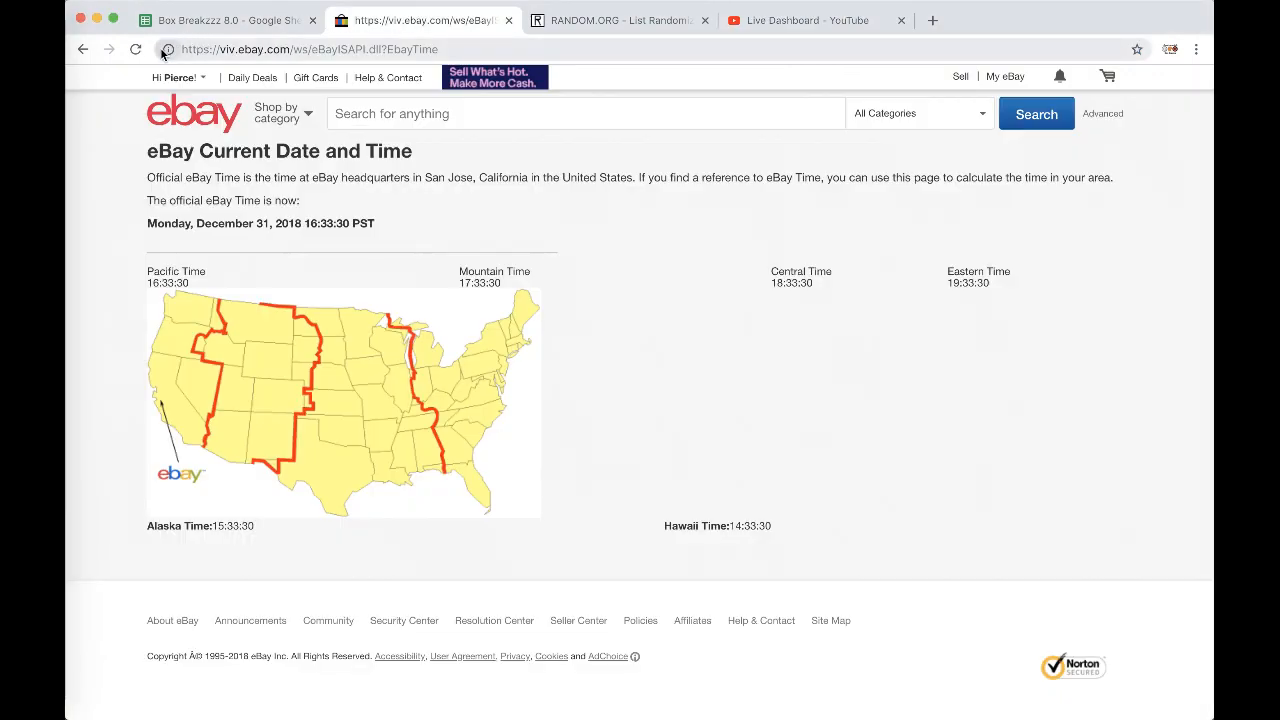
Refresh the eBay official time page to show December 31, 2018 16:39:26 PST.
{"action": "left_click", "coordinate": [135, 49]}
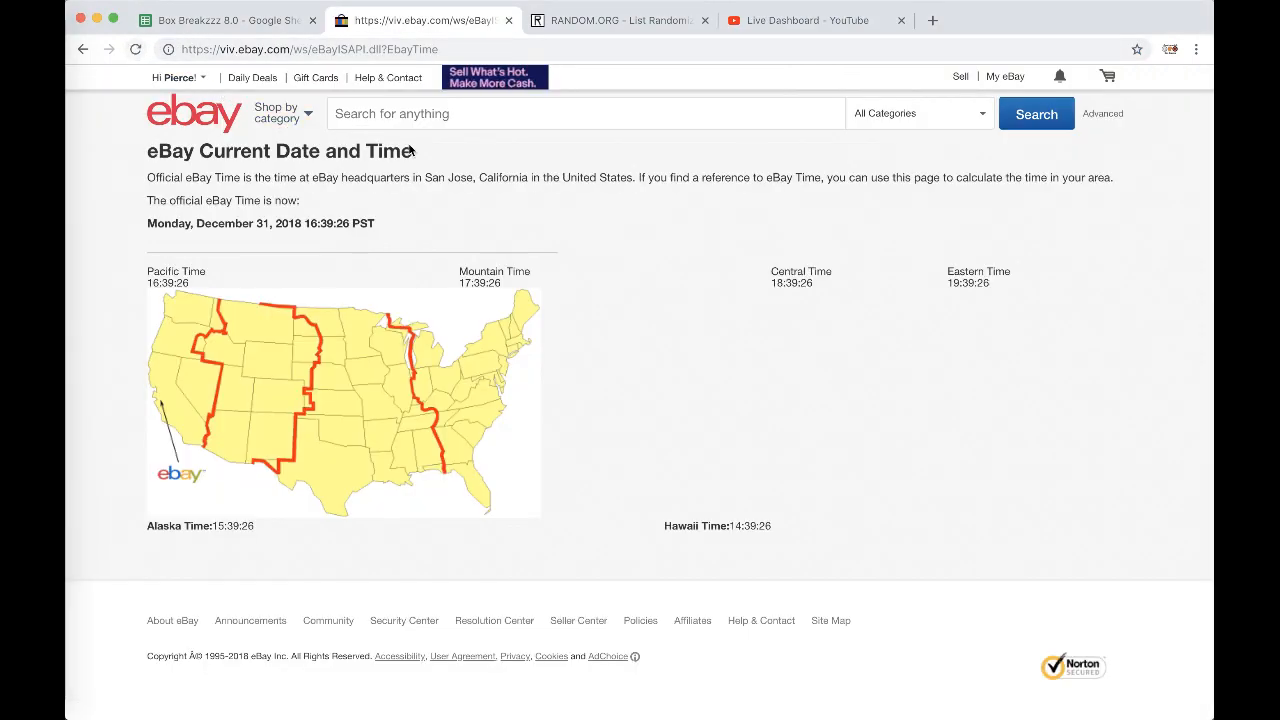
{"action": "mouse_move", "coordinate": [651, 280]}
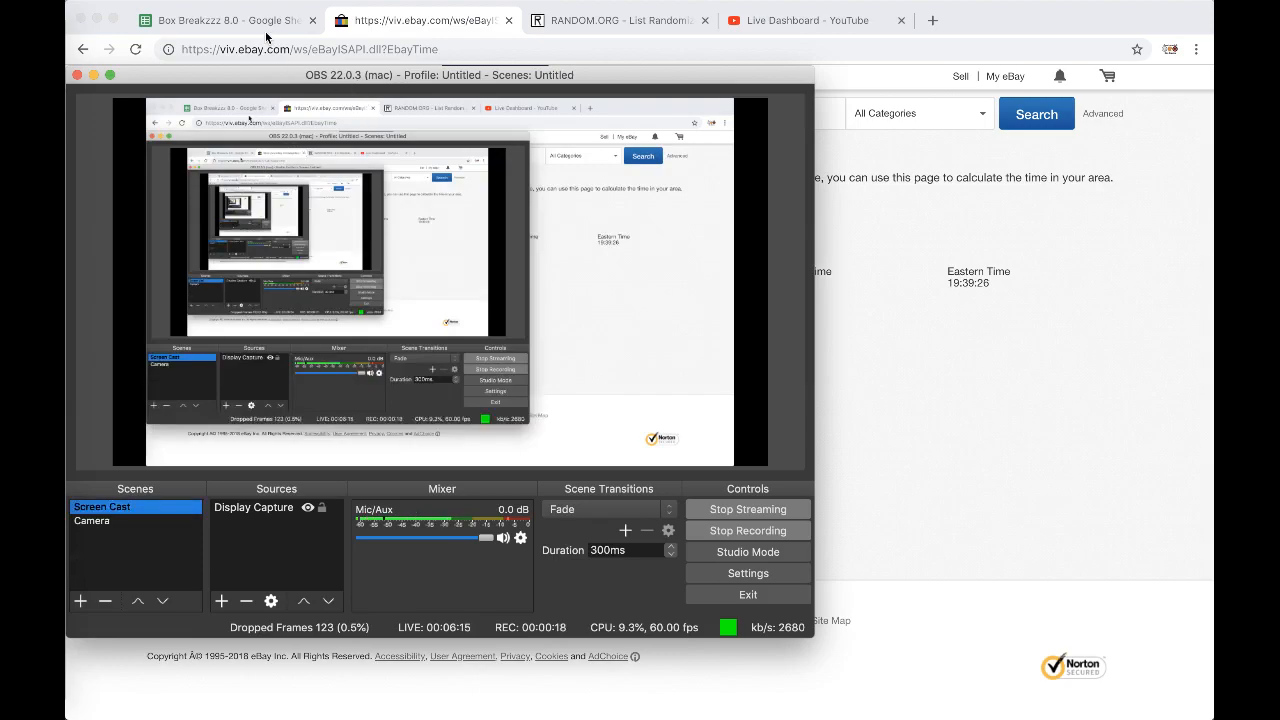
Copy the column of 32 buyer usernames from the Box Breakzzz sheet.
{"action": "left_click", "coordinate": [228, 20]}
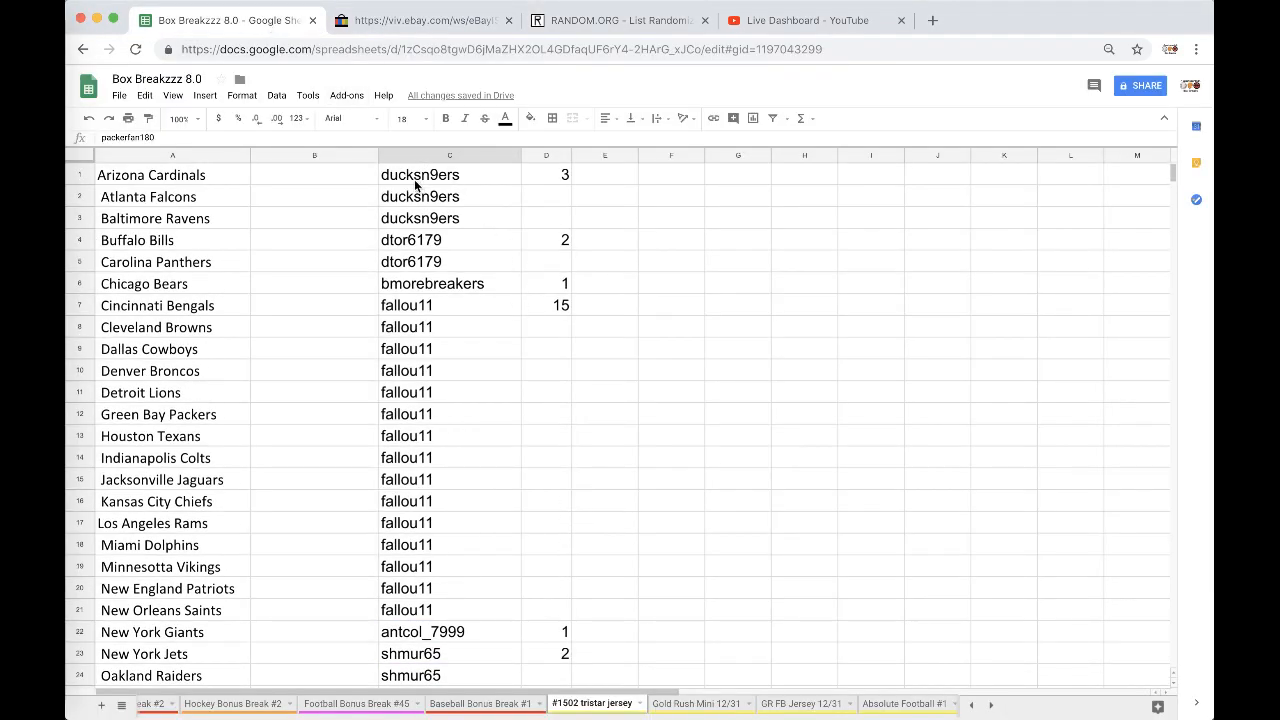
{"action": "mouse_move", "coordinate": [509, 289]}
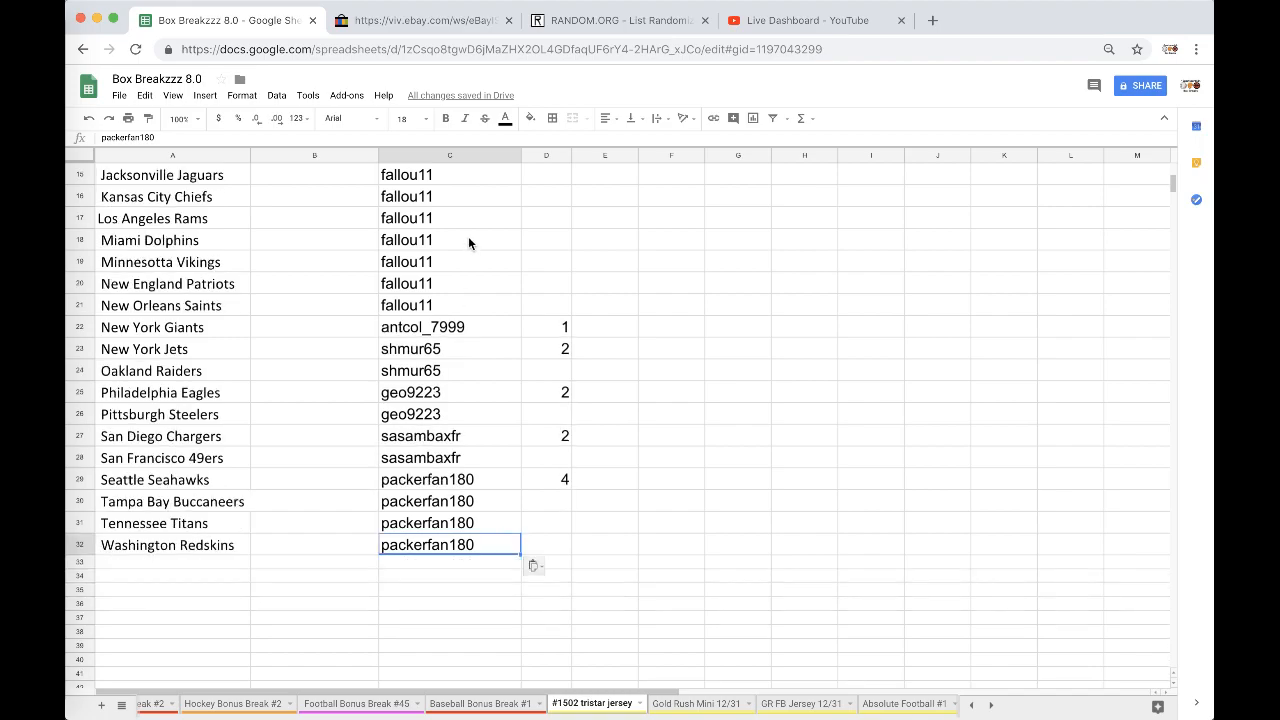
{"action": "left_click", "coordinate": [449, 155]}
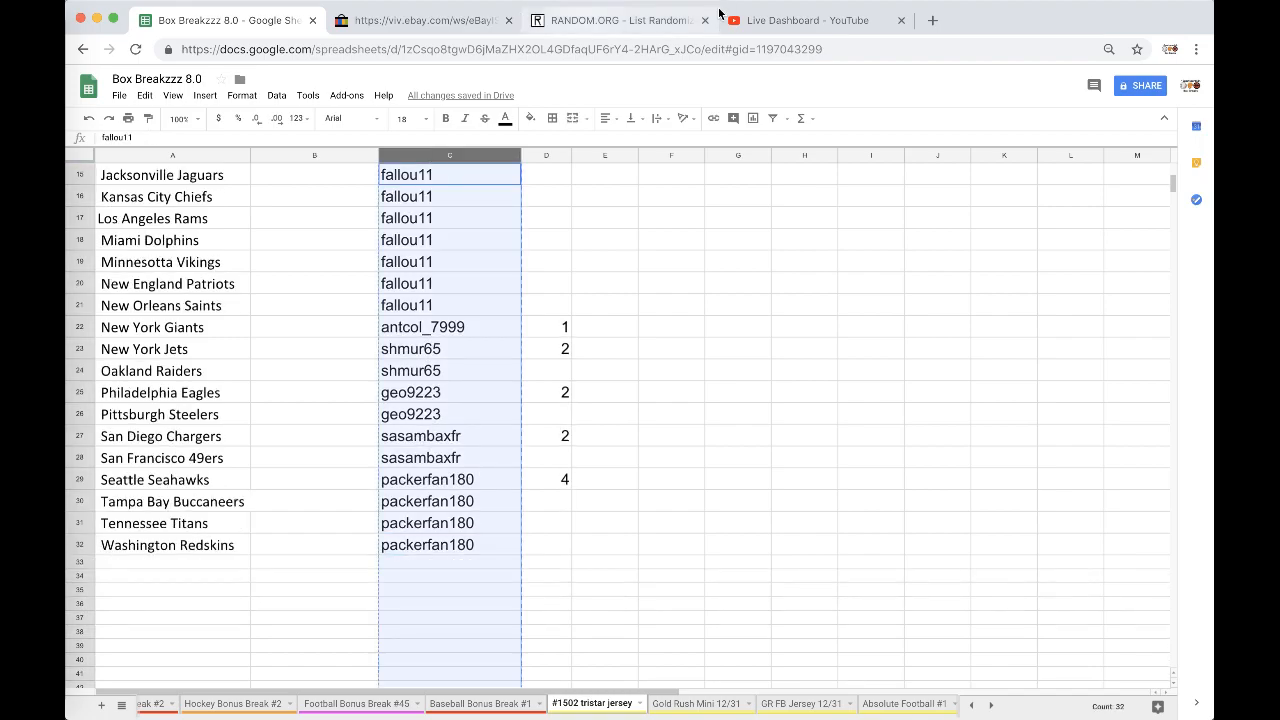
Shuffle the 32 buyer names five times in RANDOM.ORG and copy the result.
{"action": "left_click", "coordinate": [620, 20]}
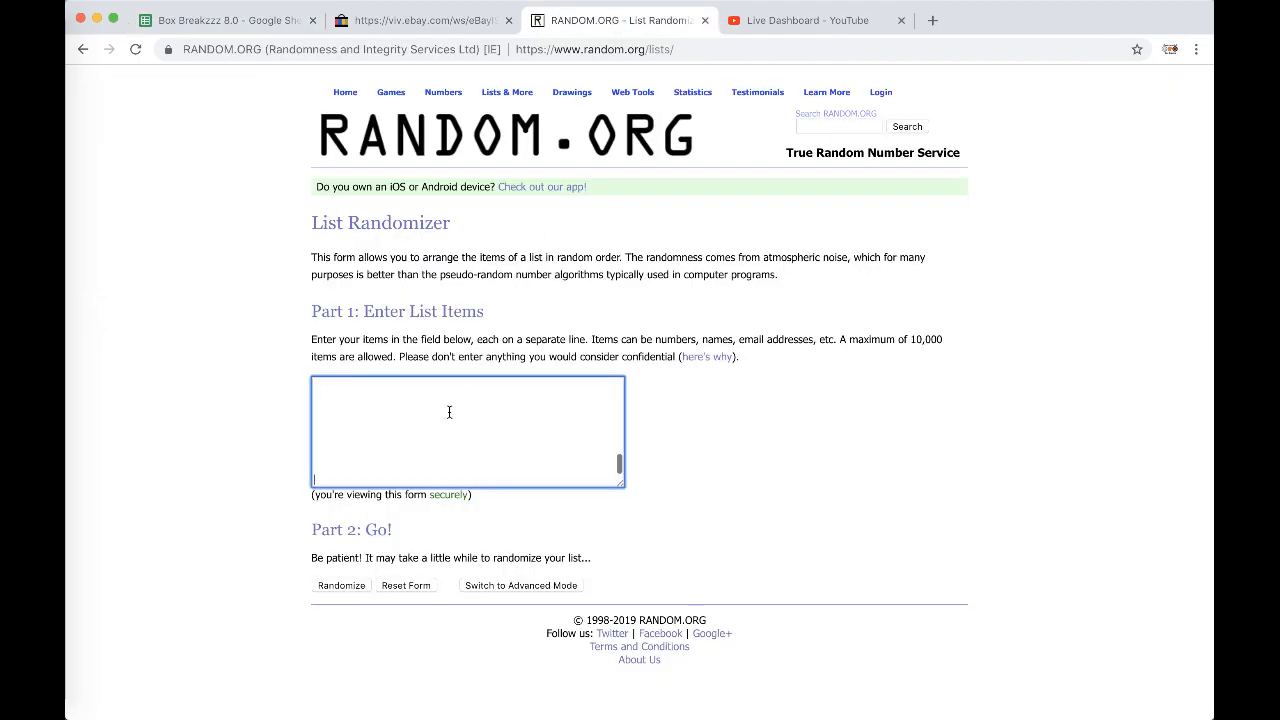
{"action": "left_click", "coordinate": [341, 585]}
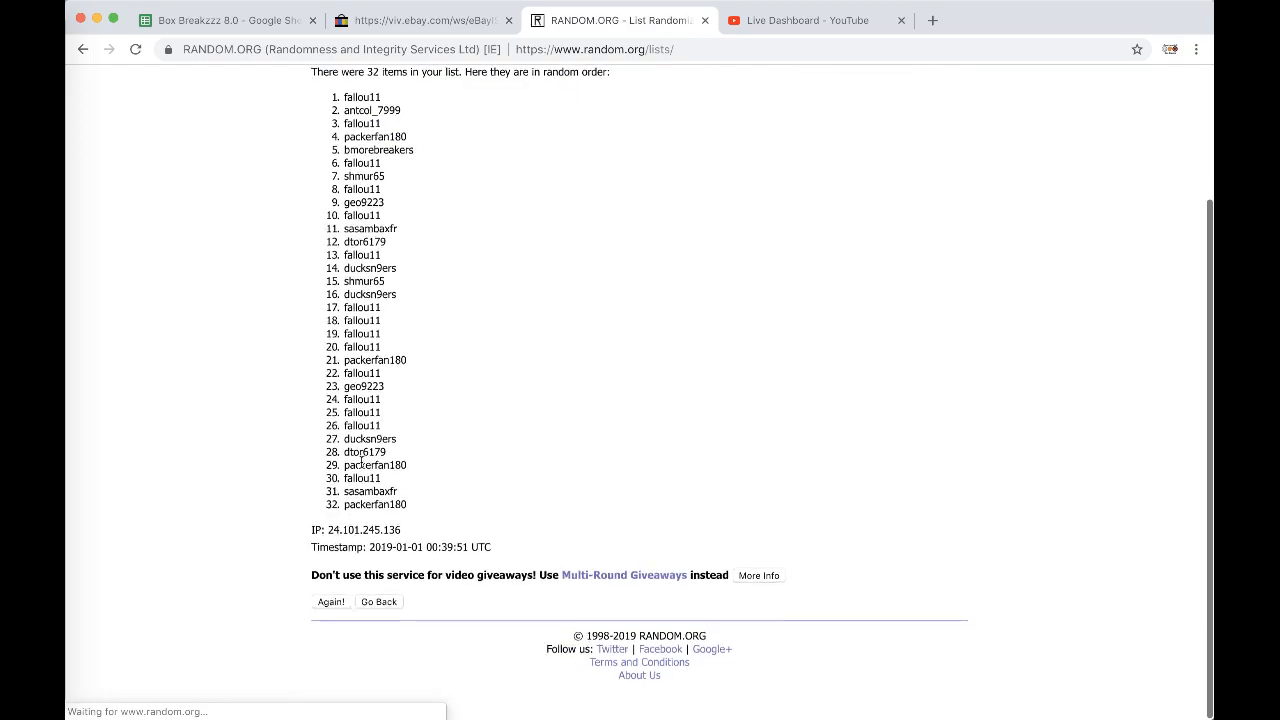
{"action": "left_click", "coordinate": [331, 601]}
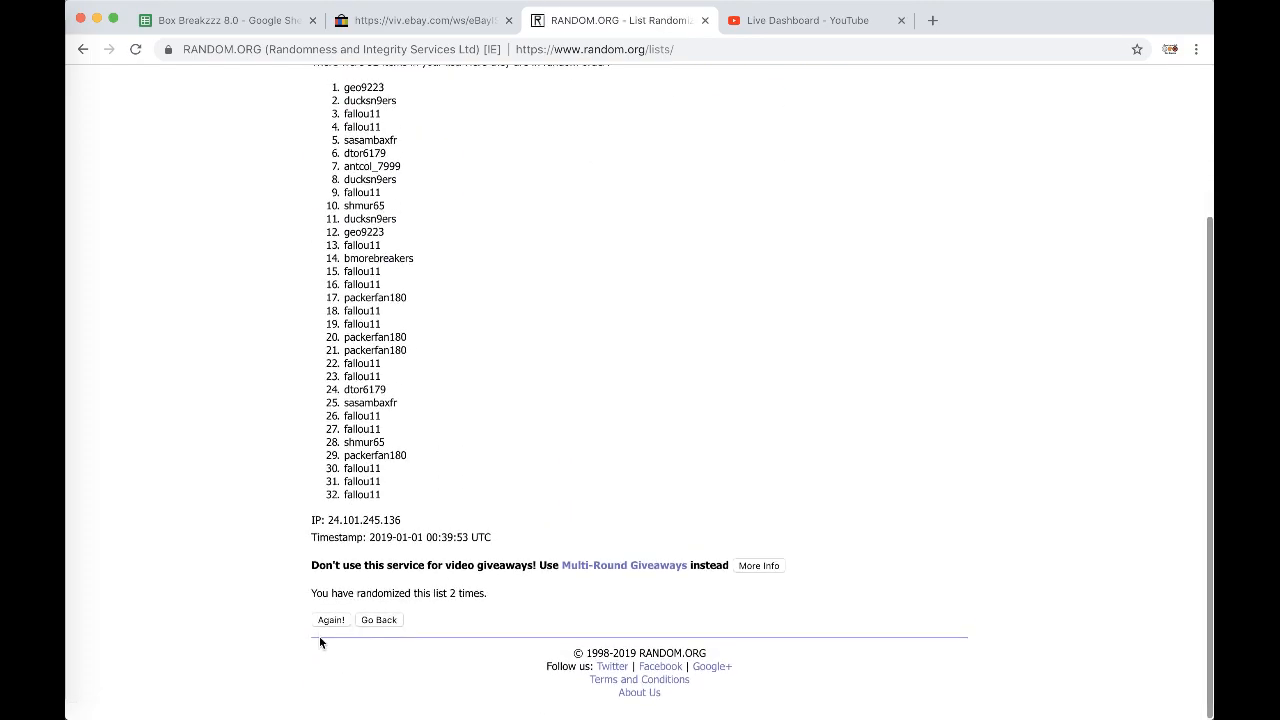
{"action": "left_click", "coordinate": [330, 619]}
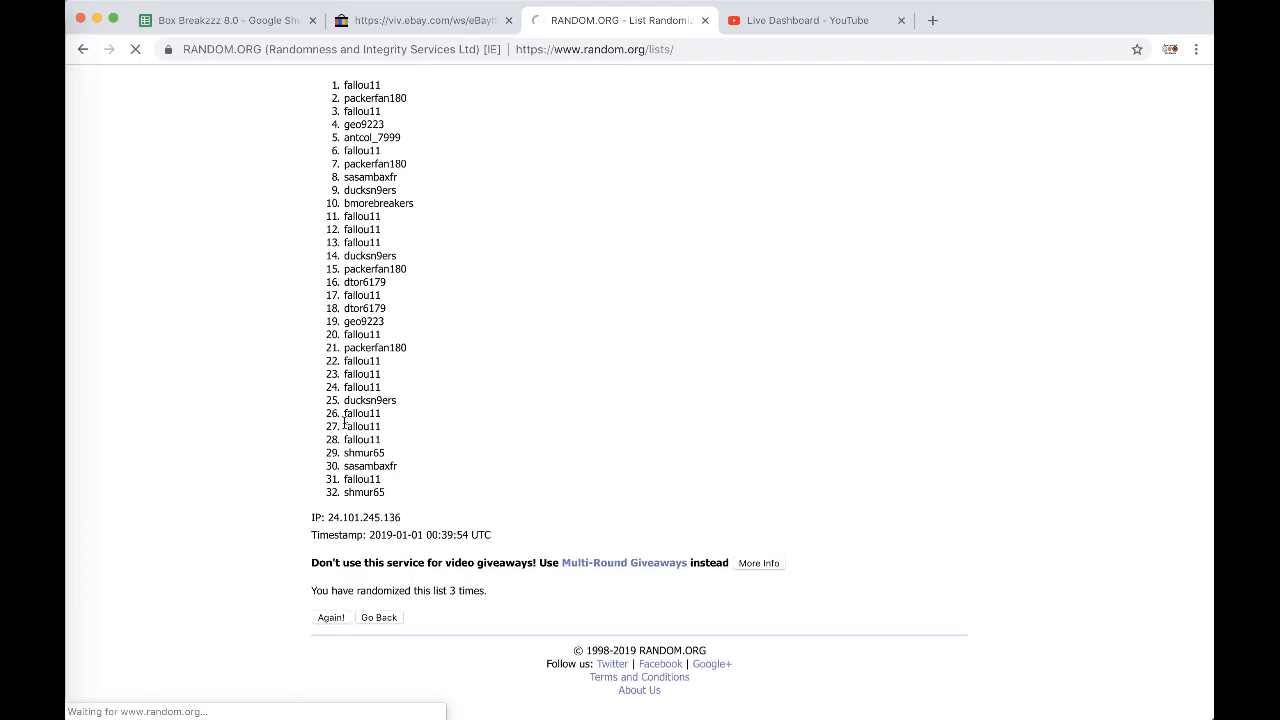
{"action": "left_click", "coordinate": [330, 617]}
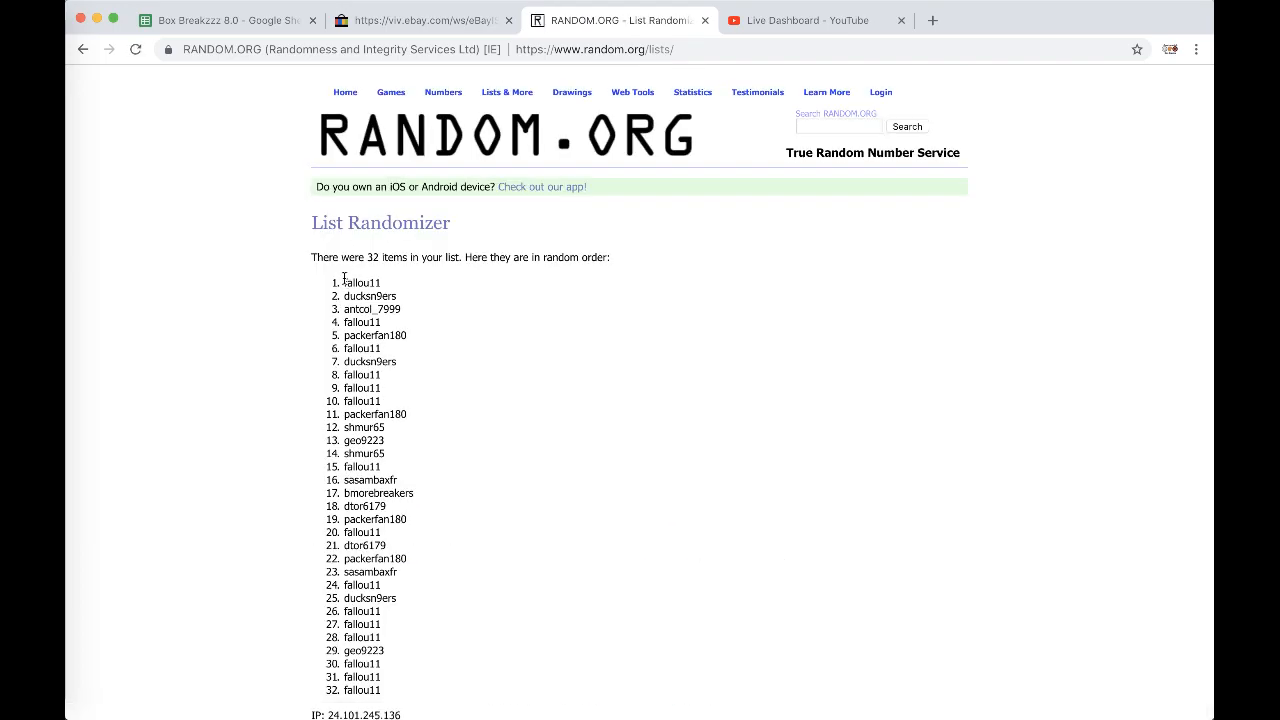
{"action": "scroll", "scroll_direction": "down", "scroll_amount": 3}
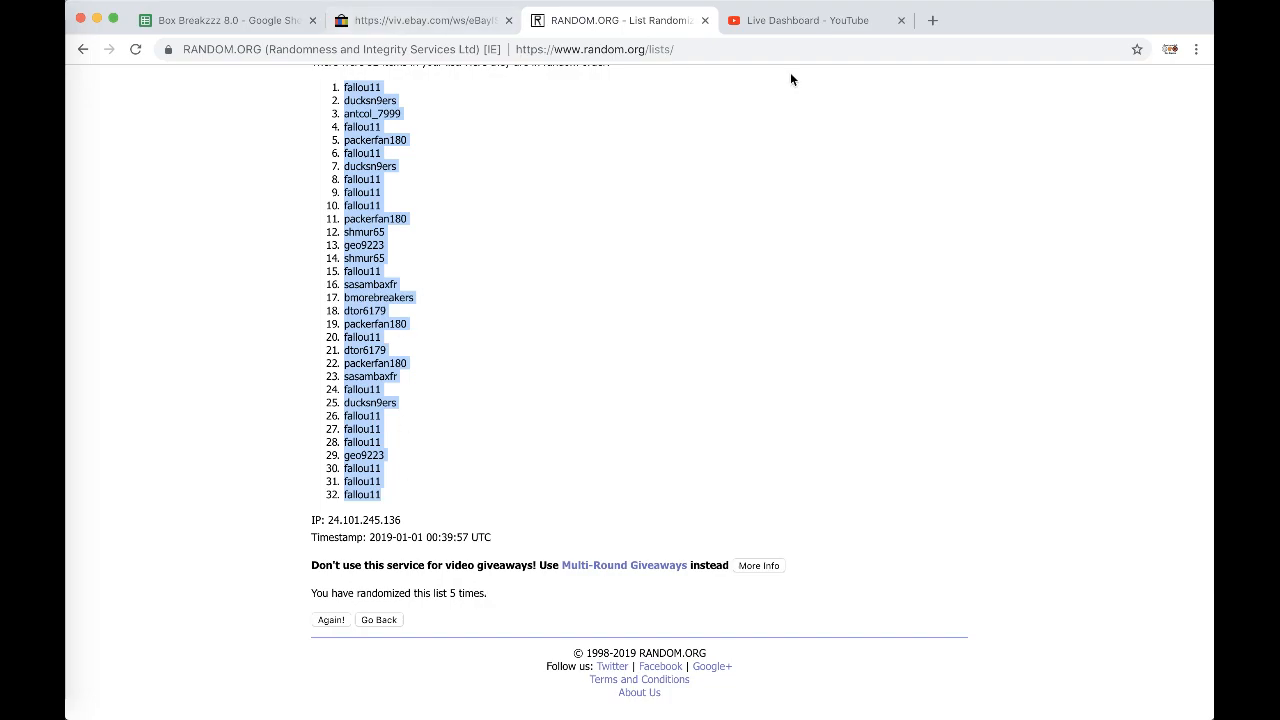
{"action": "left_click", "coordinate": [230, 20]}
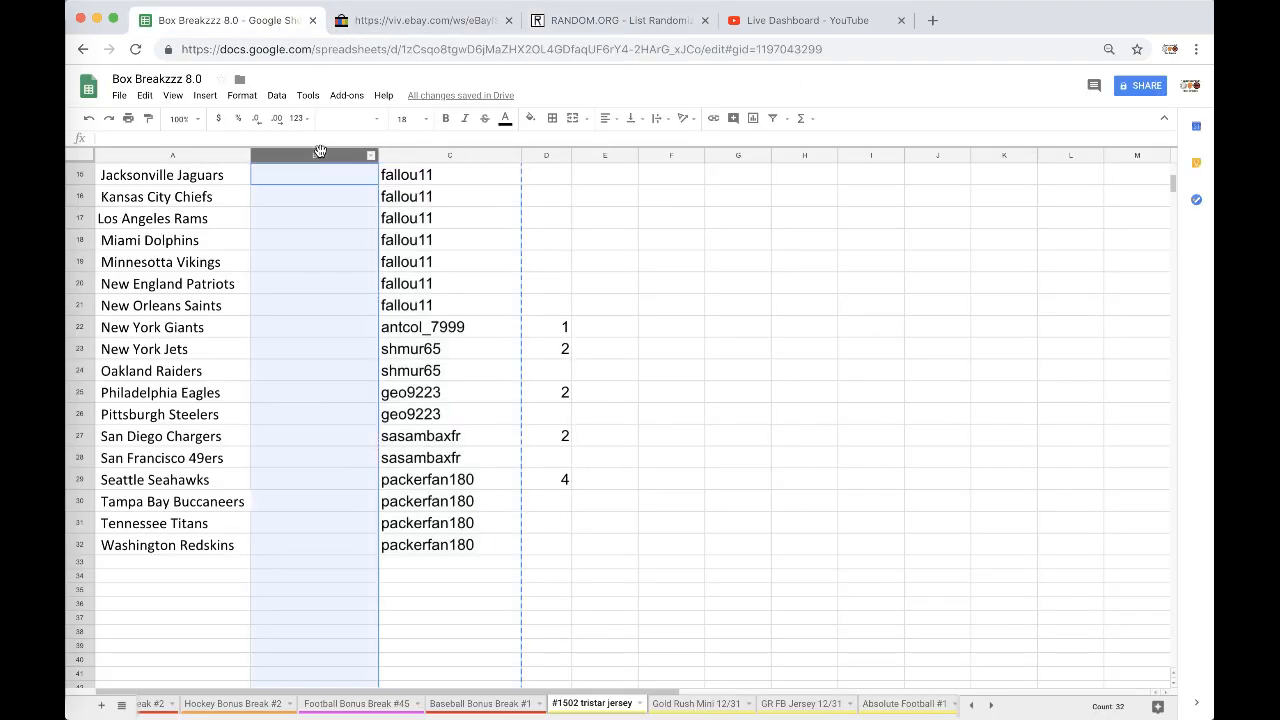
Paste shuffled buyers beside the 32 NFL teams and review the list.
{"action": "left_click", "coordinate": [401, 118]}
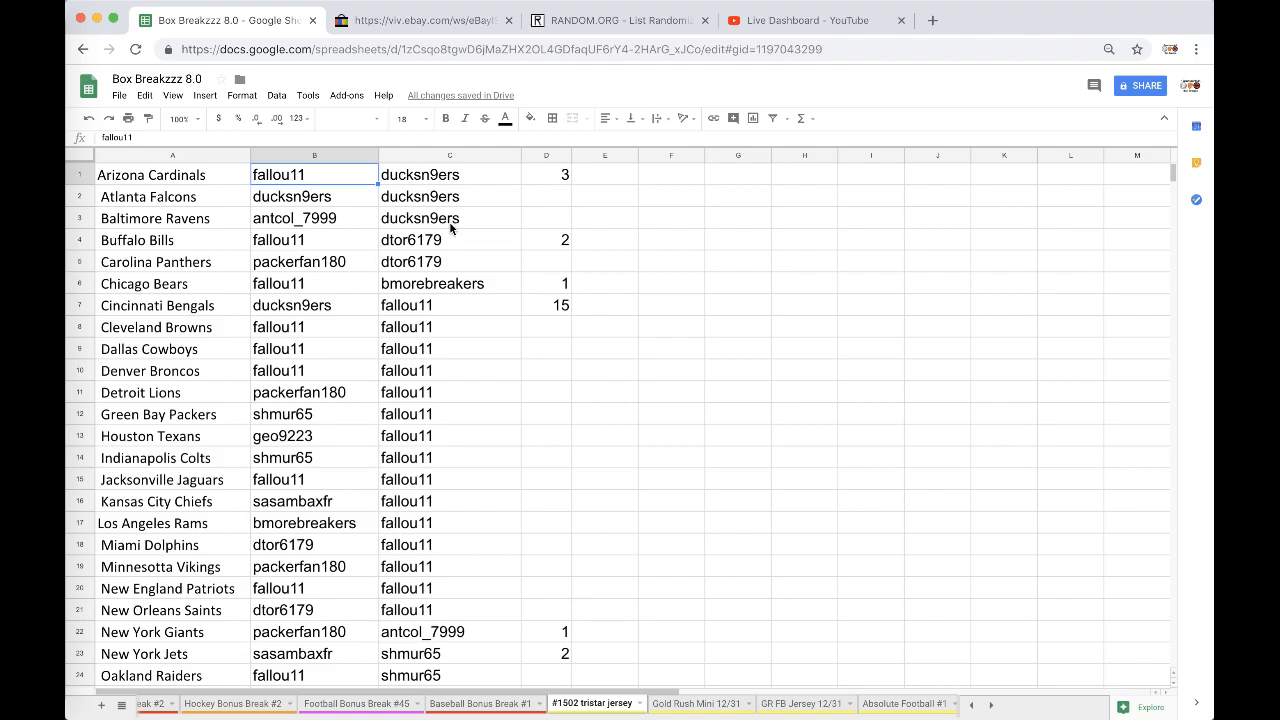
{"action": "scroll", "scroll_direction": "down", "scroll_amount": 3}
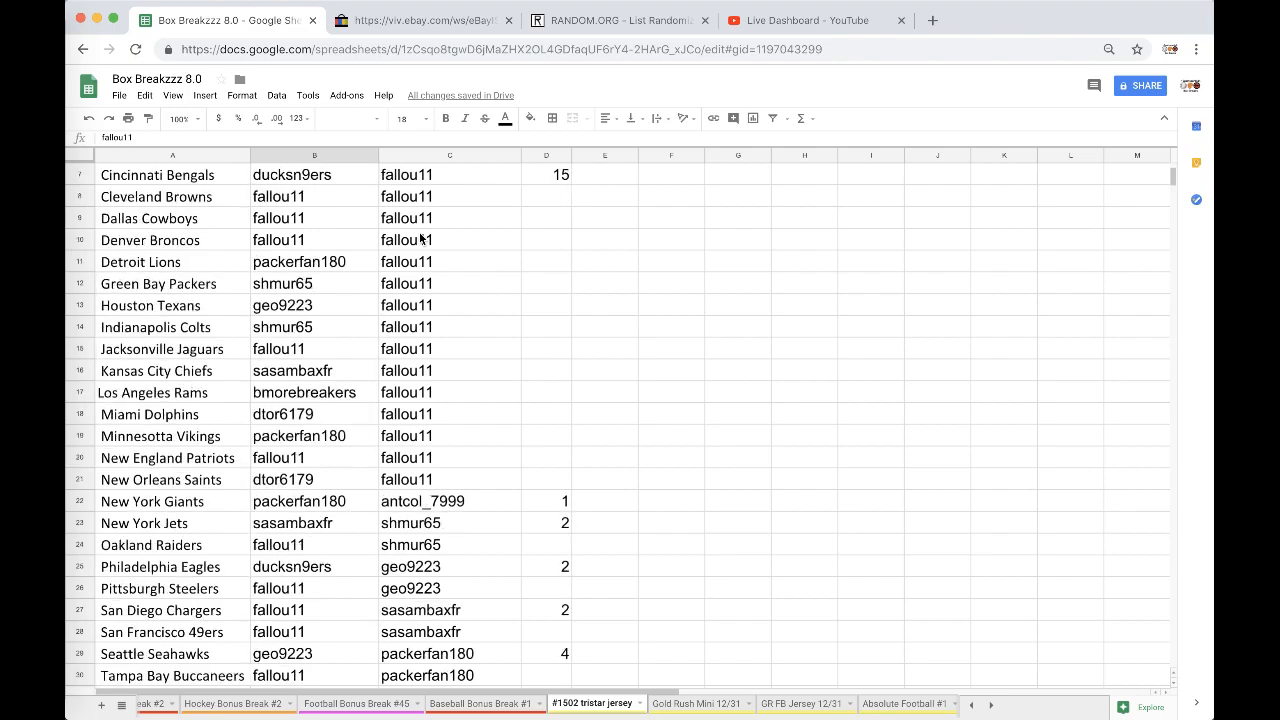
{"action": "mouse_move", "coordinate": [344, 308]}
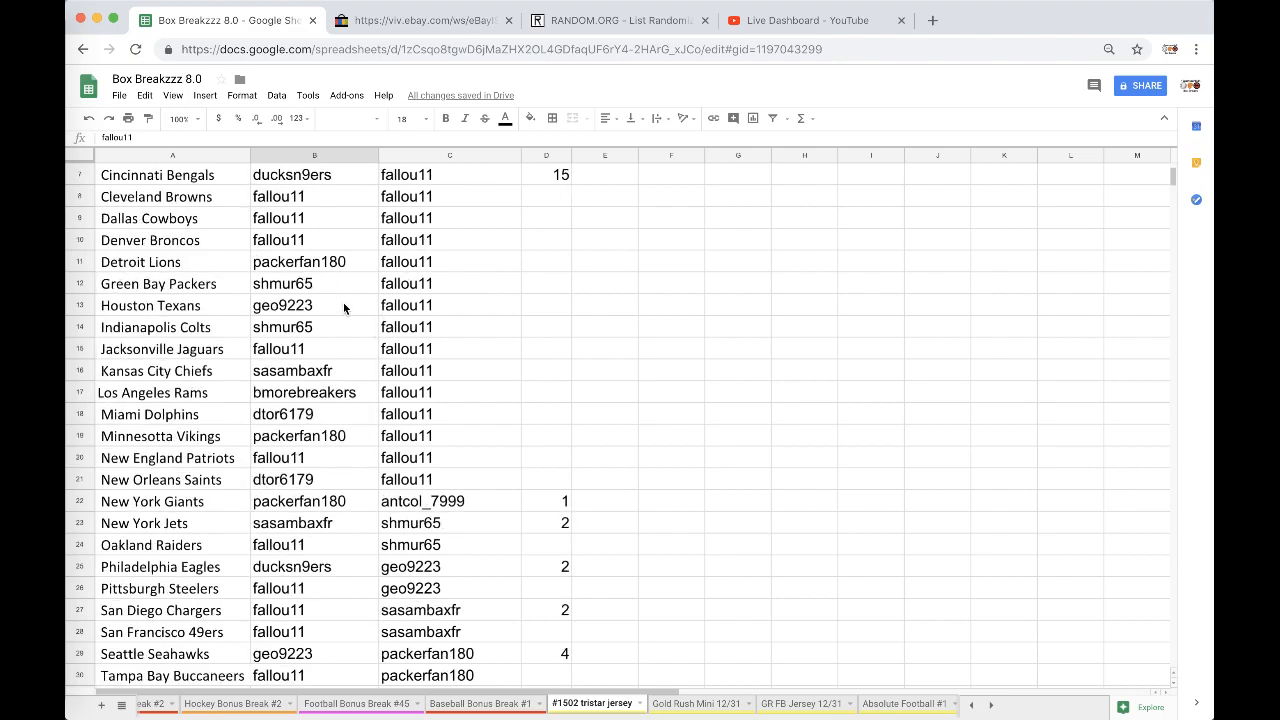
{"action": "mouse_move", "coordinate": [350, 359]}
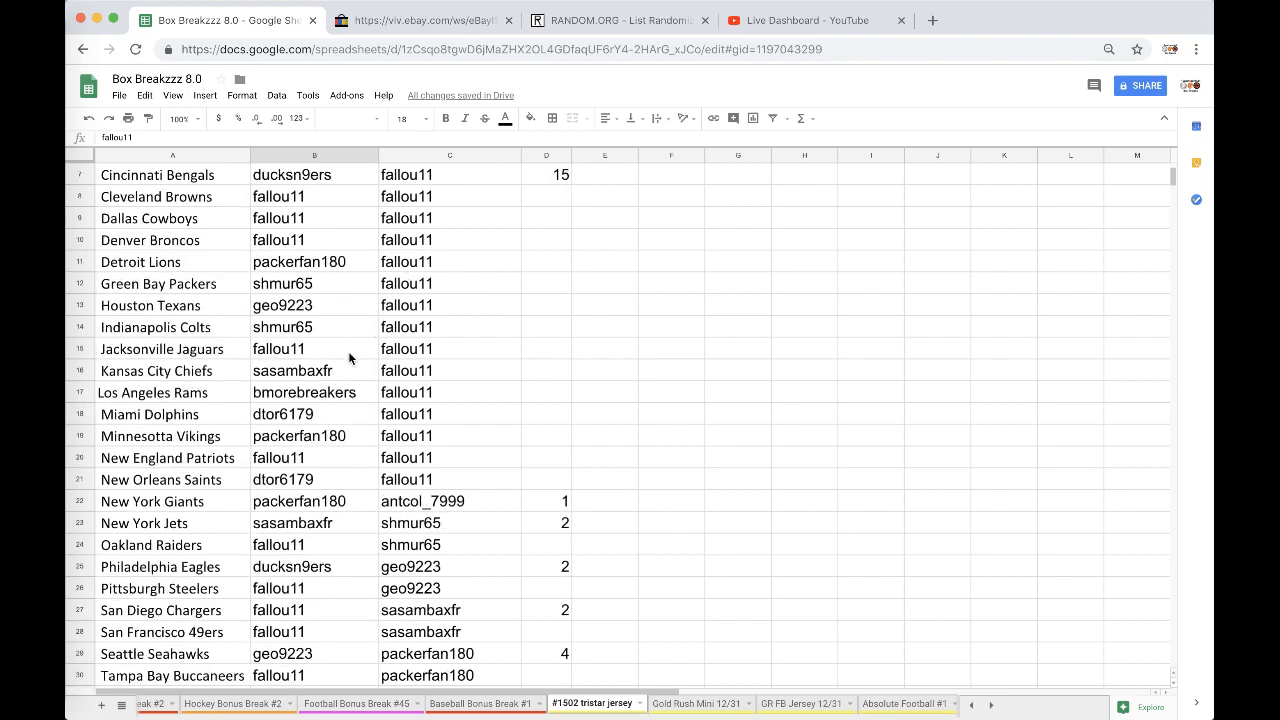
{"action": "scroll", "scroll_direction": "down", "scroll_amount": 3}
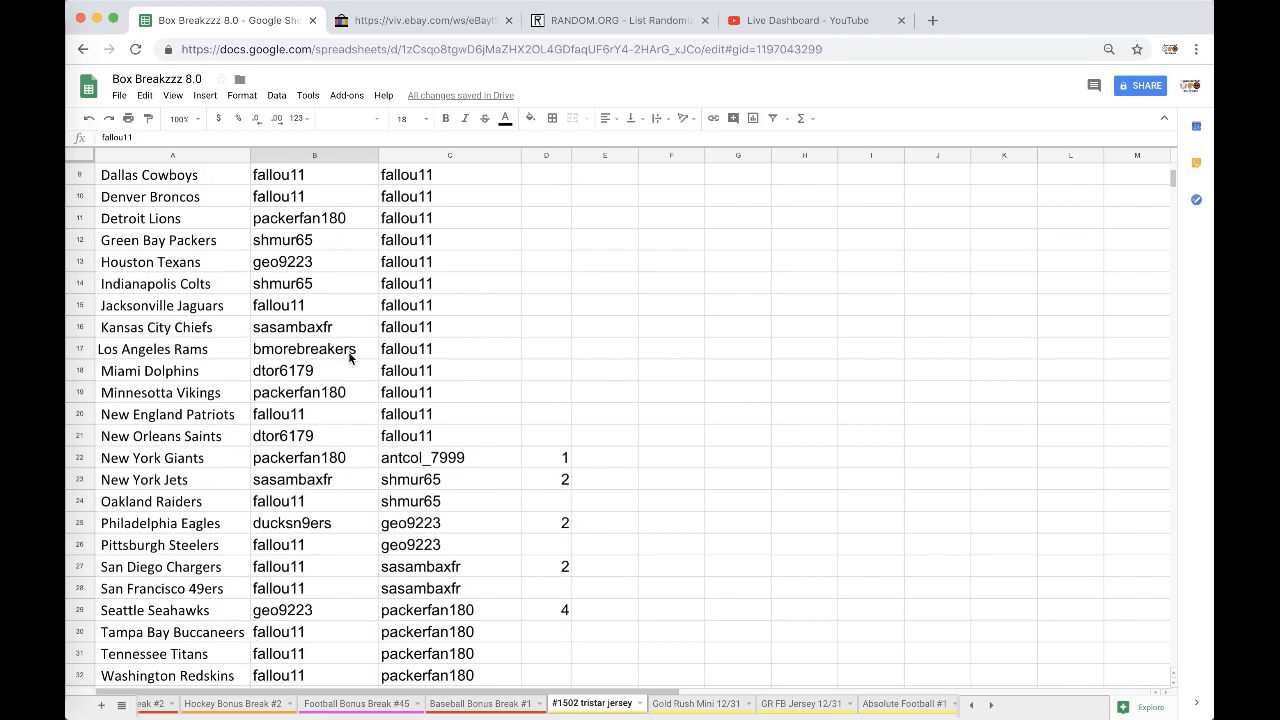
{"action": "scroll", "scroll_direction": "down", "scroll_amount": 3}
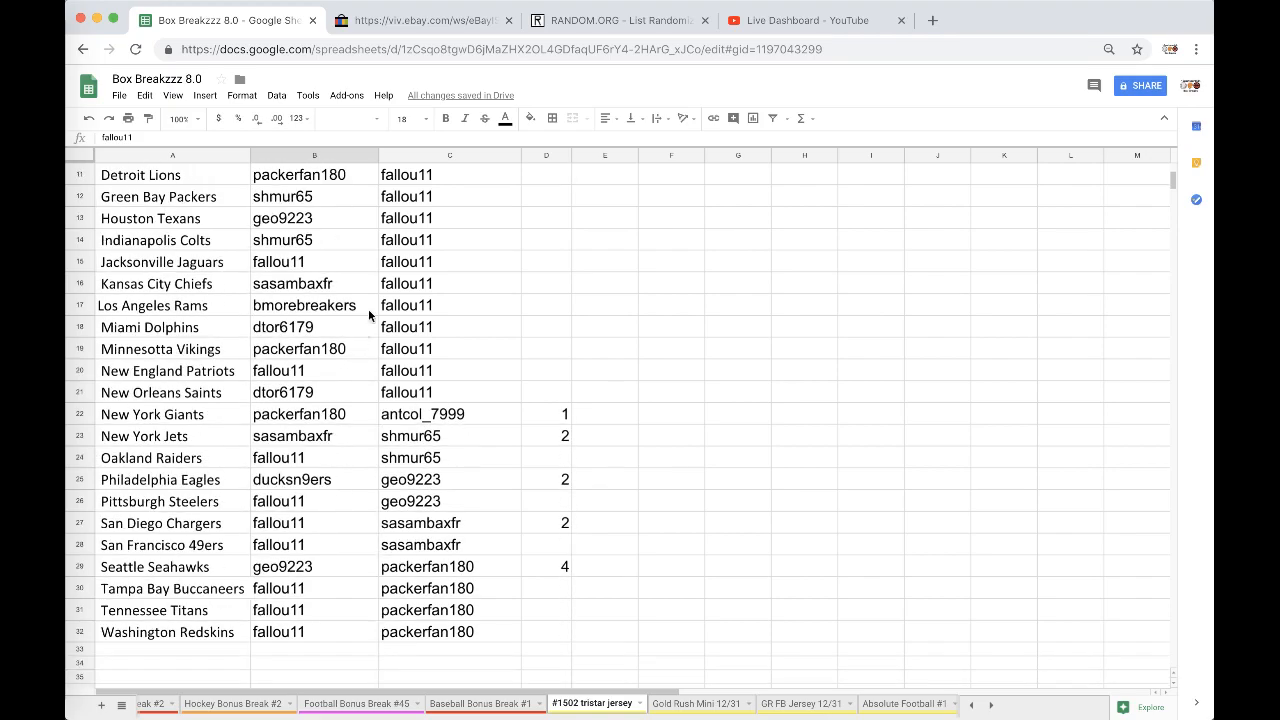
{"action": "mouse_move", "coordinate": [324, 390]}
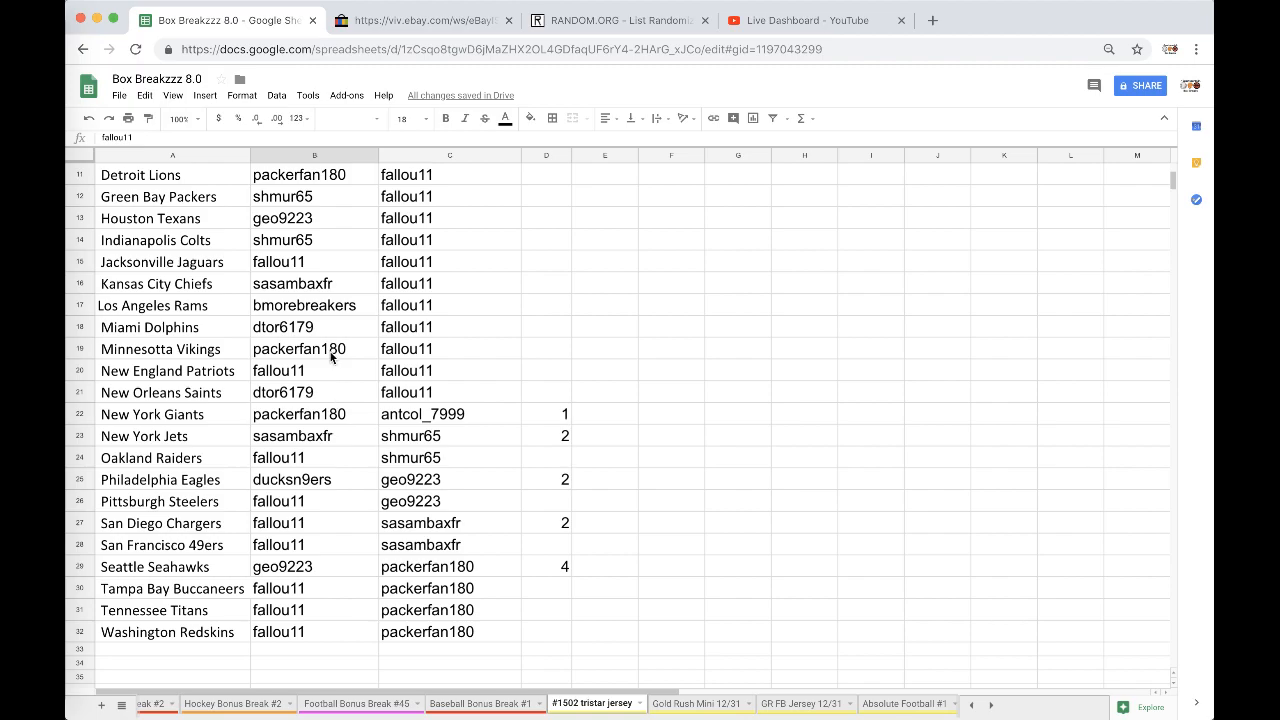
{"action": "scroll", "scroll_direction": "down", "scroll_amount": 3}
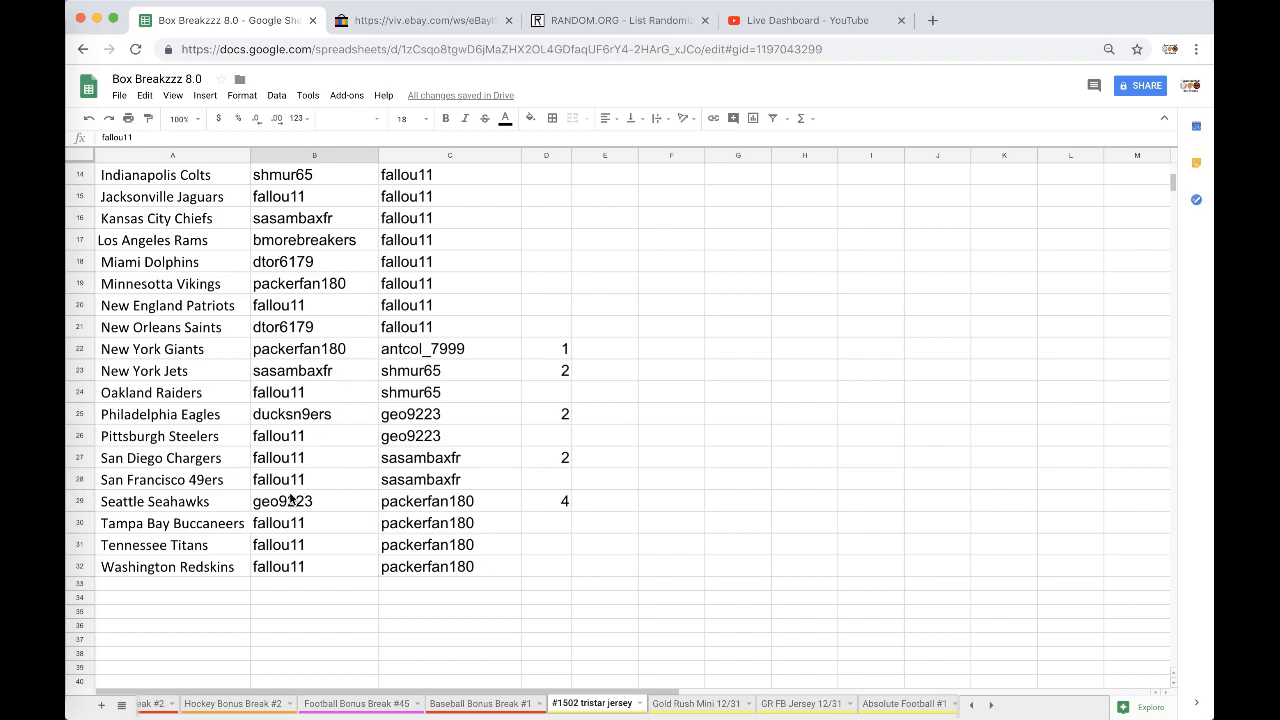
{"action": "mouse_move", "coordinate": [309, 536]}
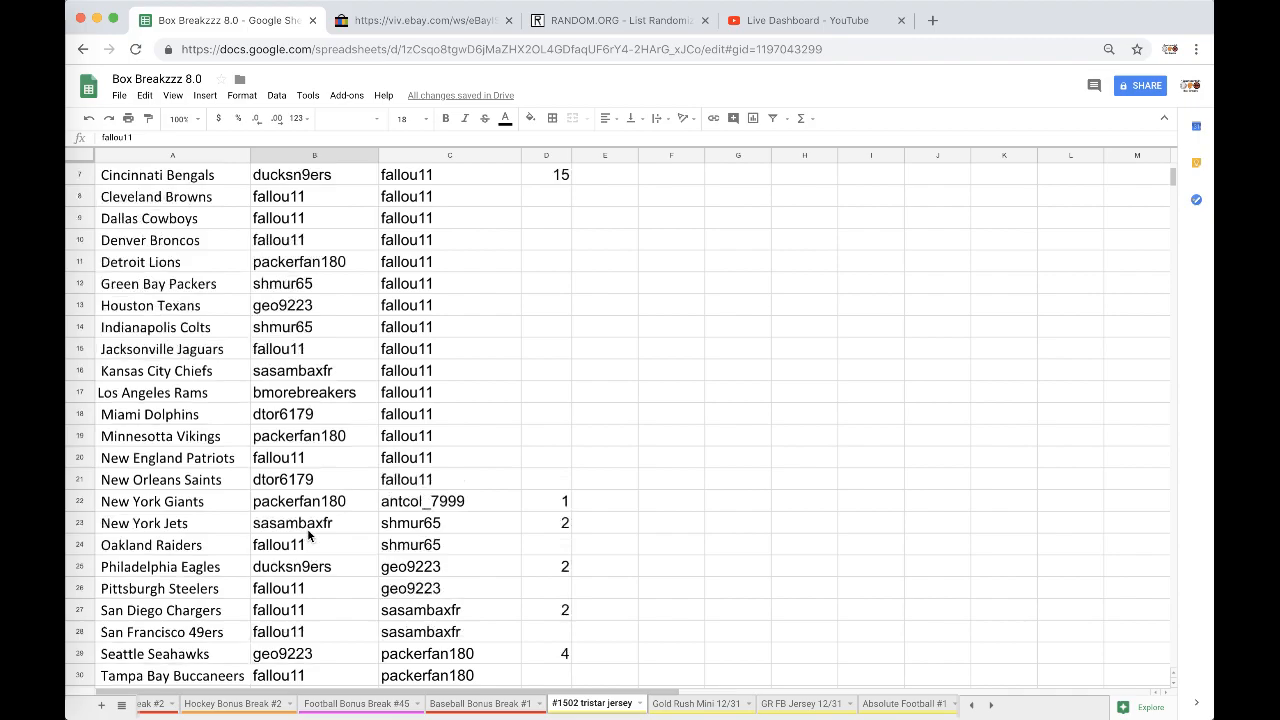
{"action": "scroll", "scroll_direction": "up", "scroll_amount": 3}
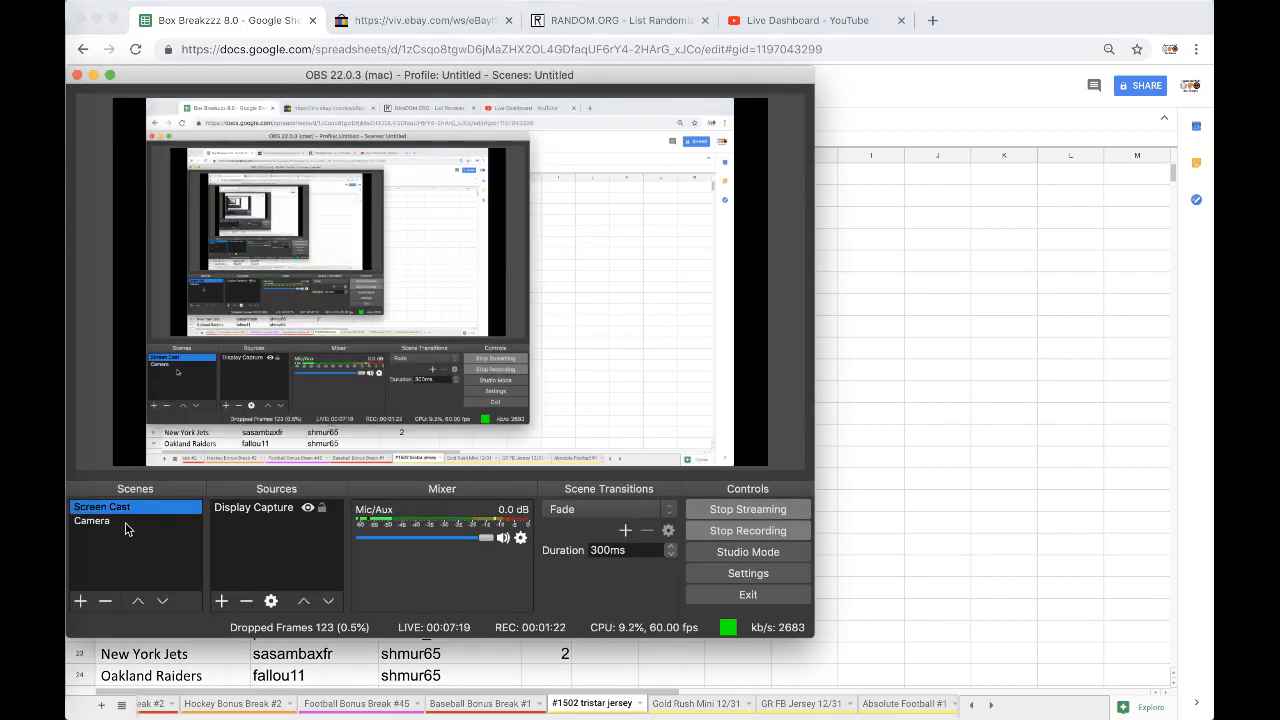
Switch the browser to the YouTube Live Dashboard chat while OBS keeps streaming.
{"action": "left_click", "coordinate": [810, 20]}
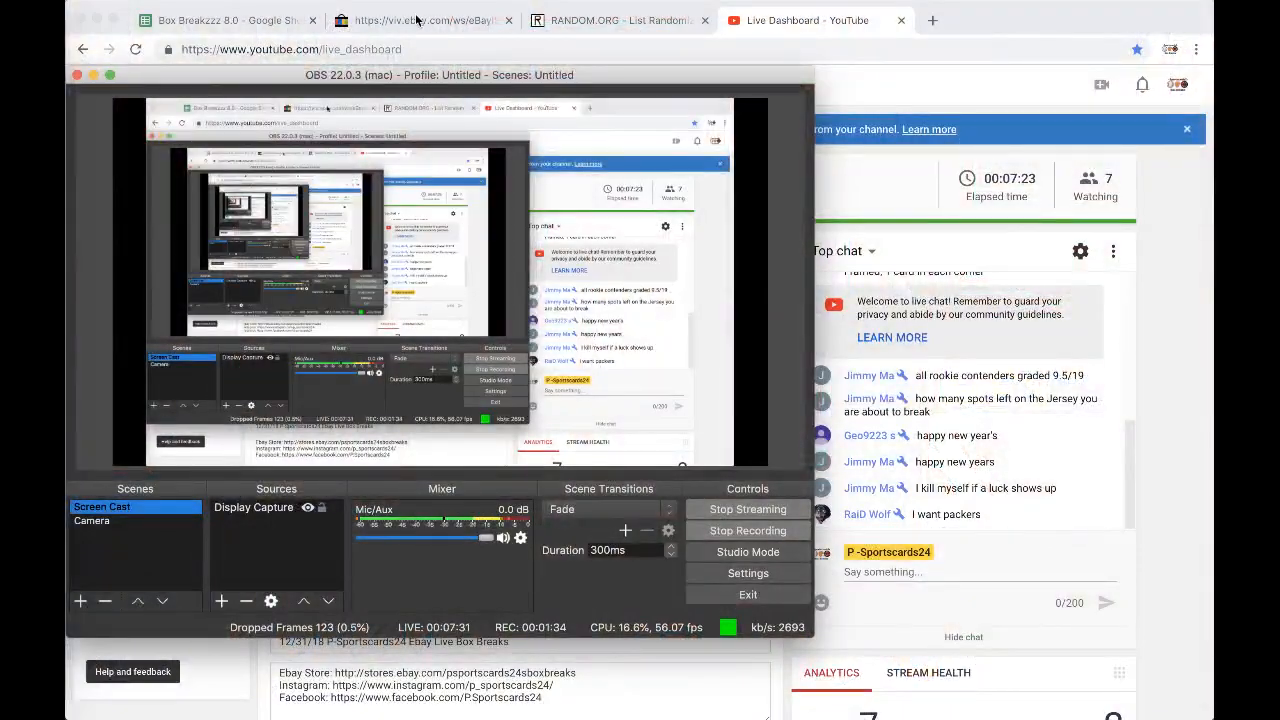
{"action": "left_click", "coordinate": [227, 20]}
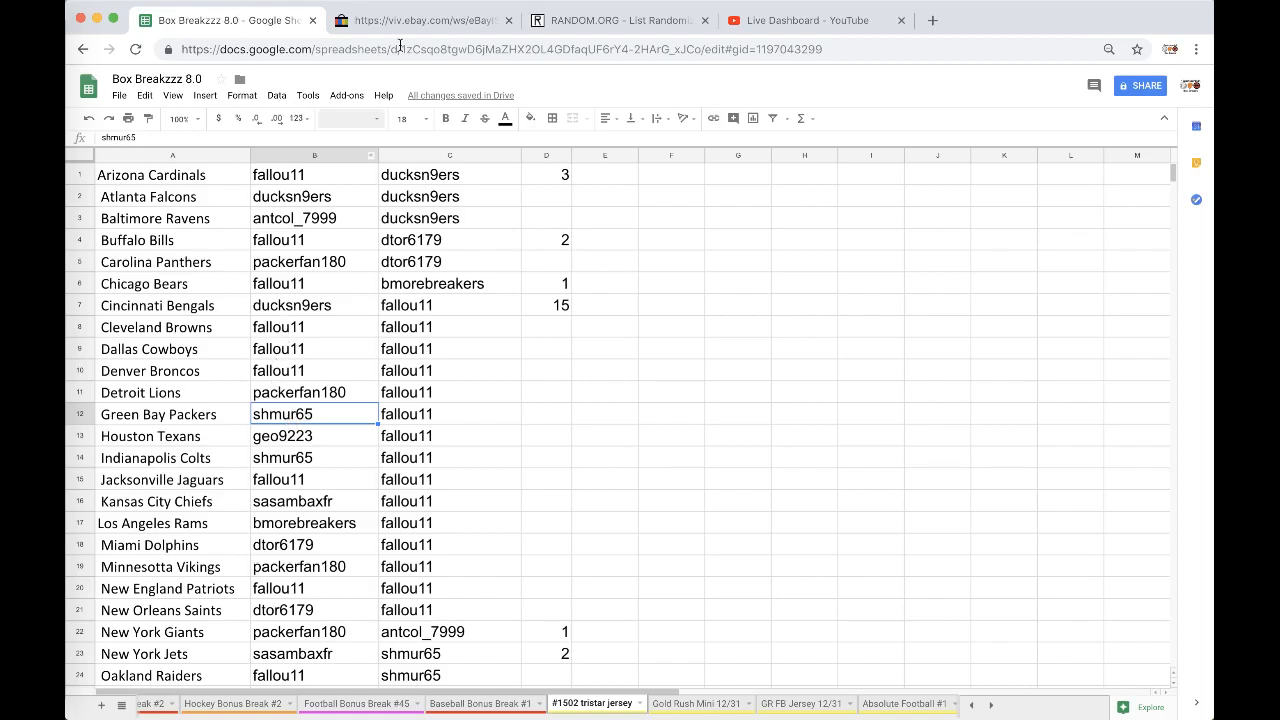
{"action": "left_click", "coordinate": [445, 118]}
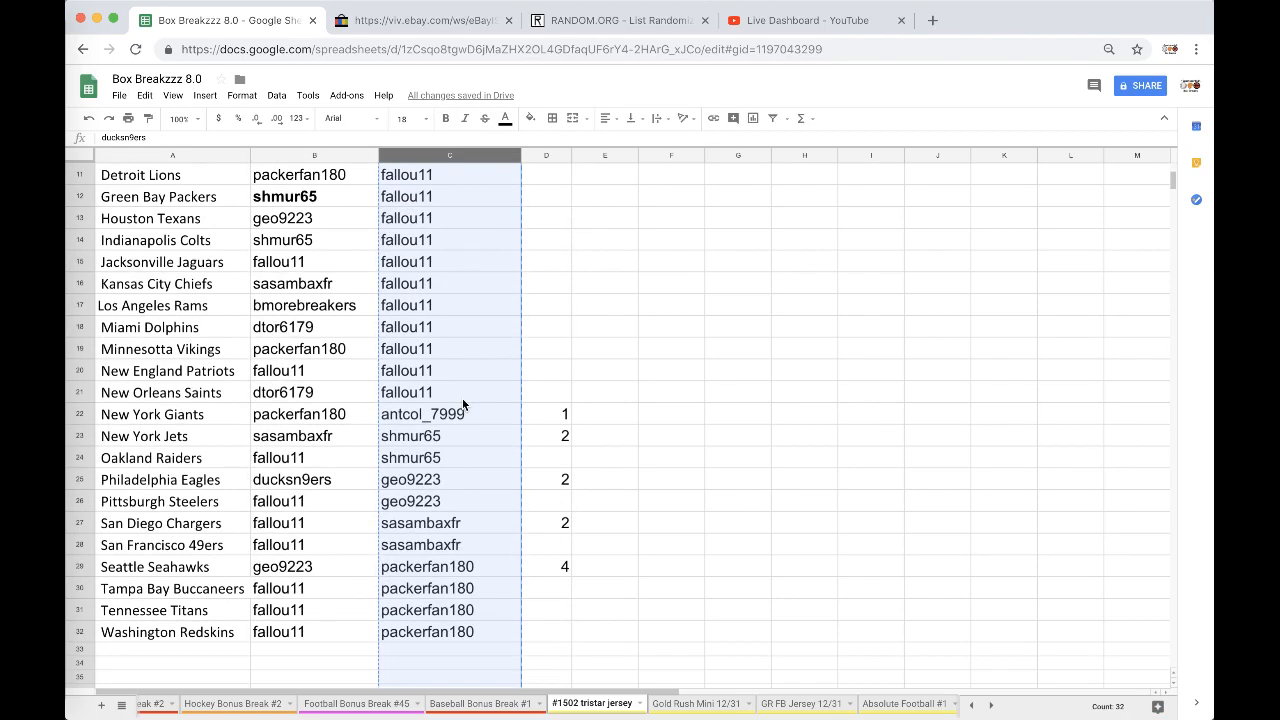
{"action": "scroll", "scroll_direction": "up", "scroll_amount": 3}
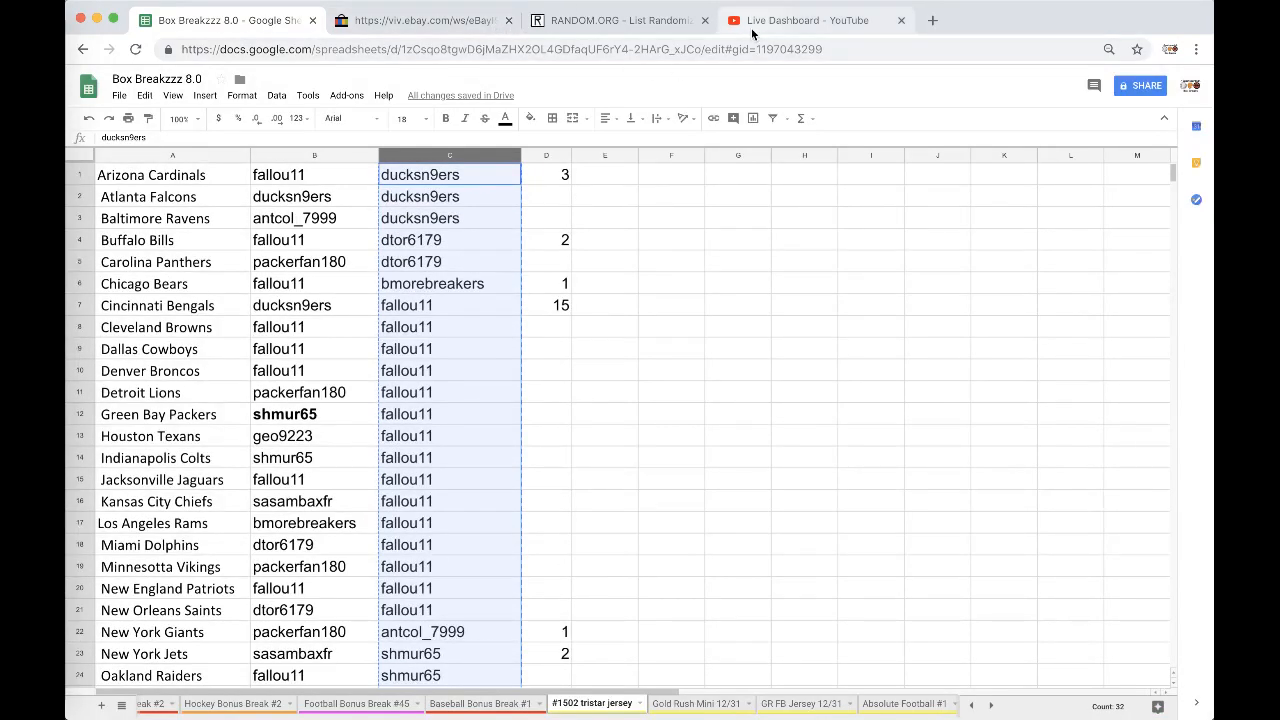
{"action": "left_click", "coordinate": [620, 20]}
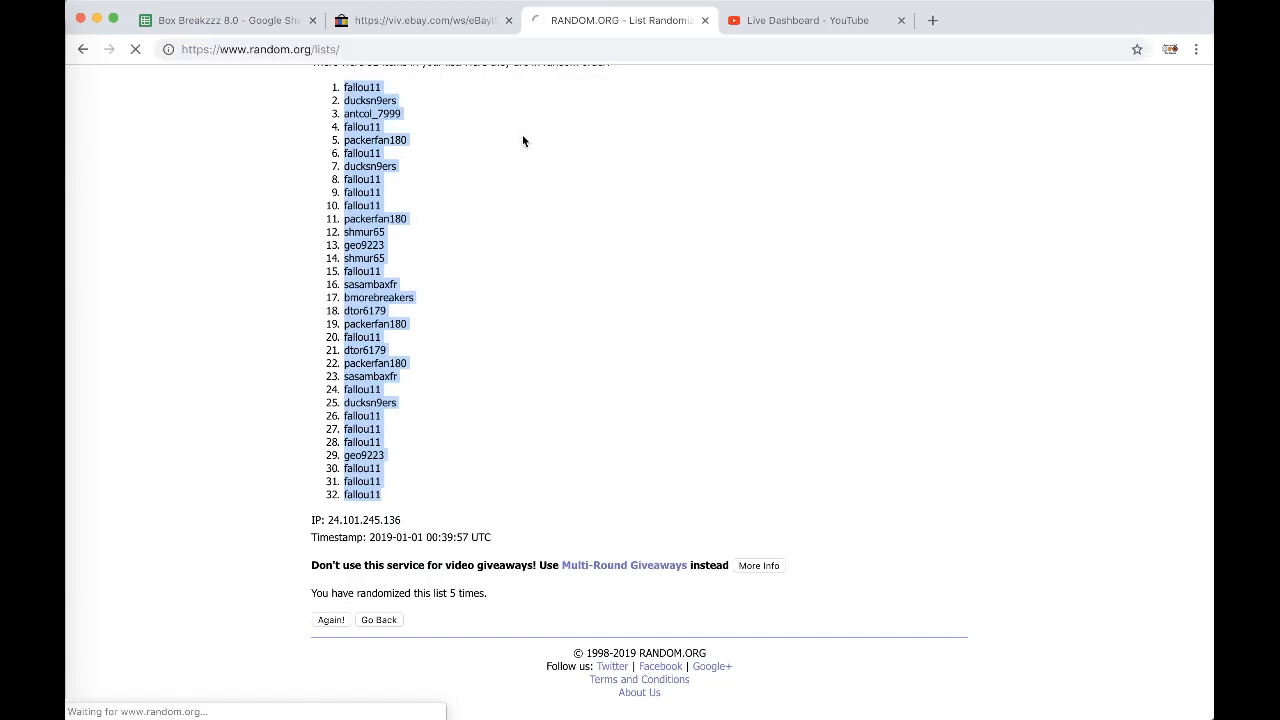
{"action": "left_click", "coordinate": [379, 619]}
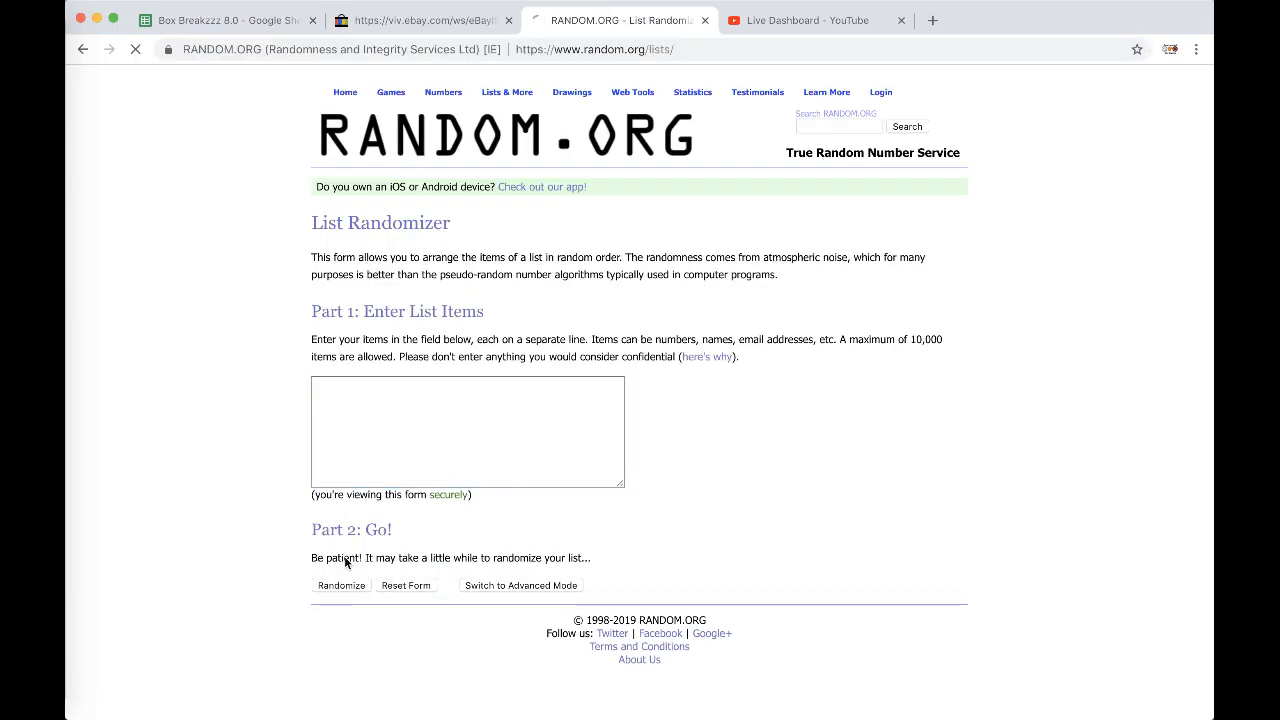
{"action": "left_click", "coordinate": [341, 585]}
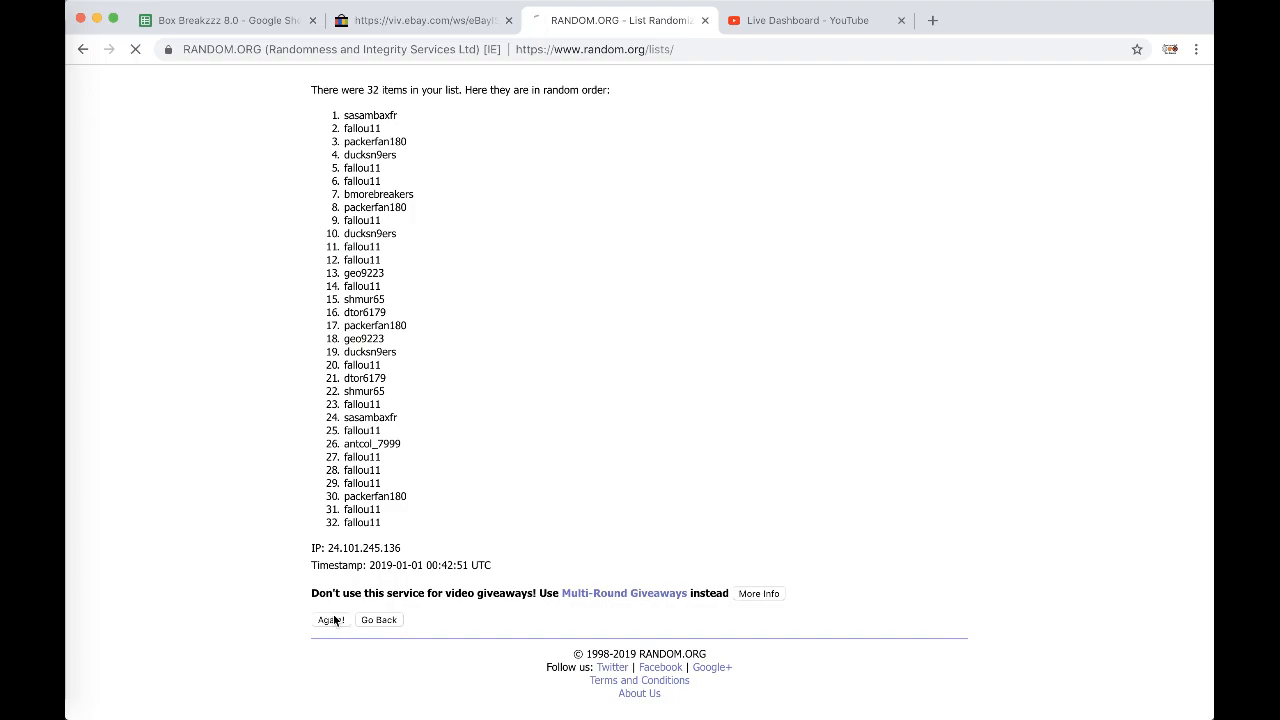
{"action": "left_click", "coordinate": [330, 619]}
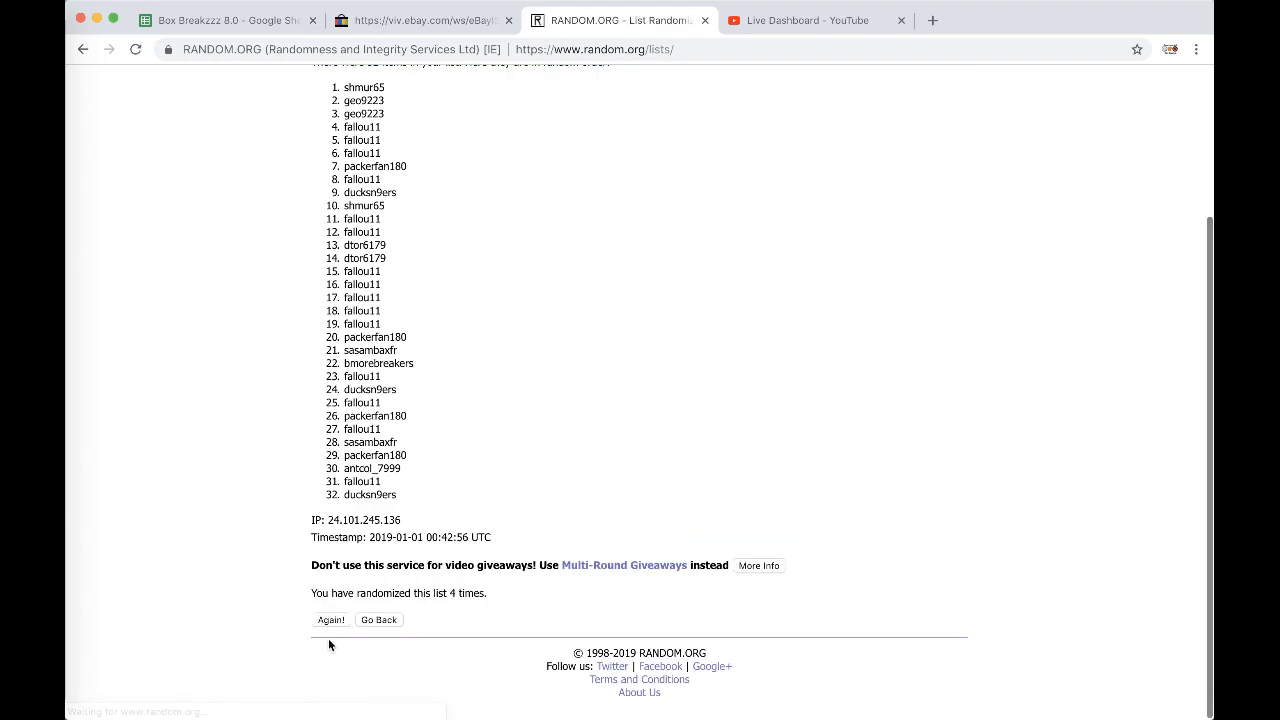
{"action": "left_click", "coordinate": [330, 619]}
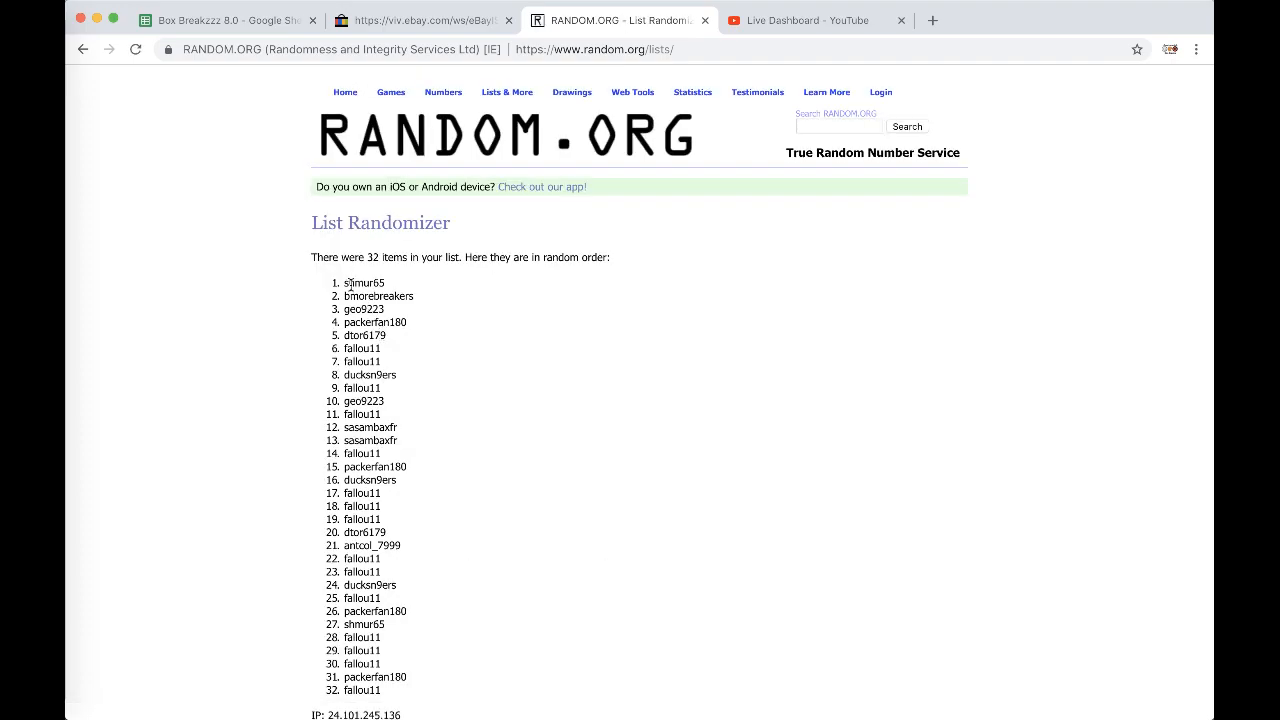
{"action": "scroll", "scroll_direction": "down", "scroll_amount": 3}
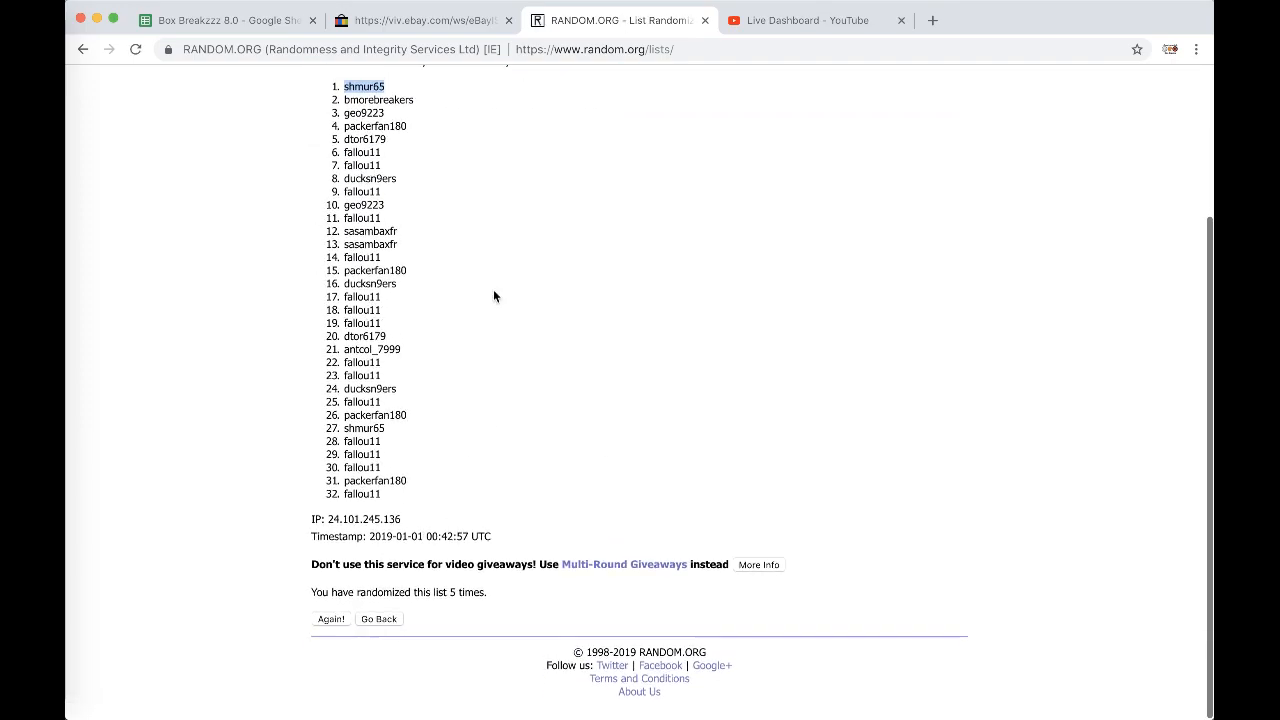
{"action": "left_click", "coordinate": [228, 20]}
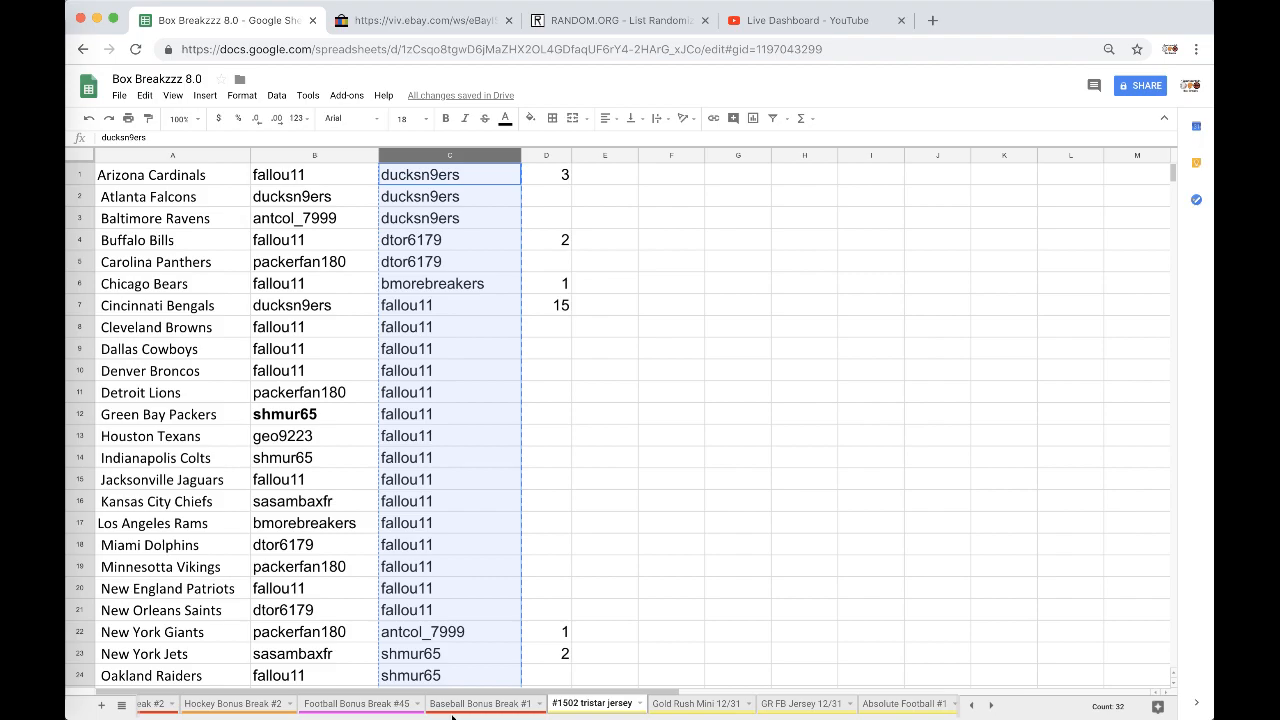
{"action": "left_click", "coordinate": [358, 703]}
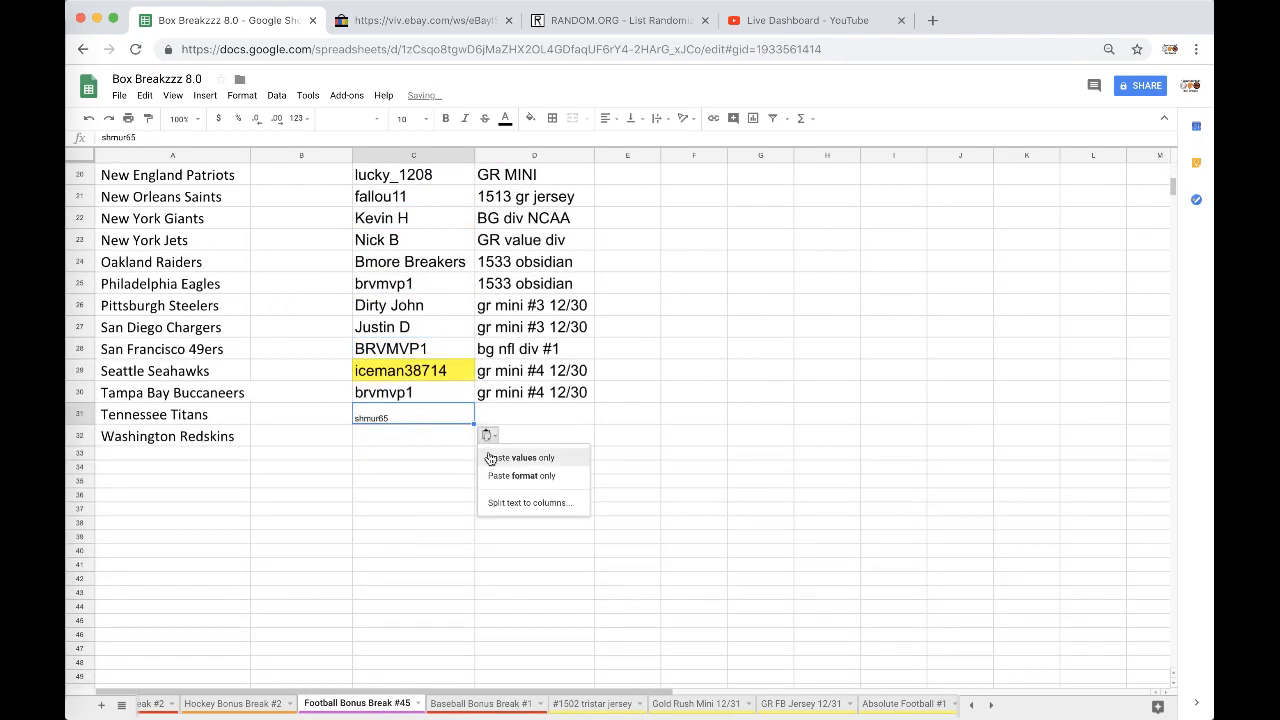
{"action": "left_click", "coordinate": [591, 703]}
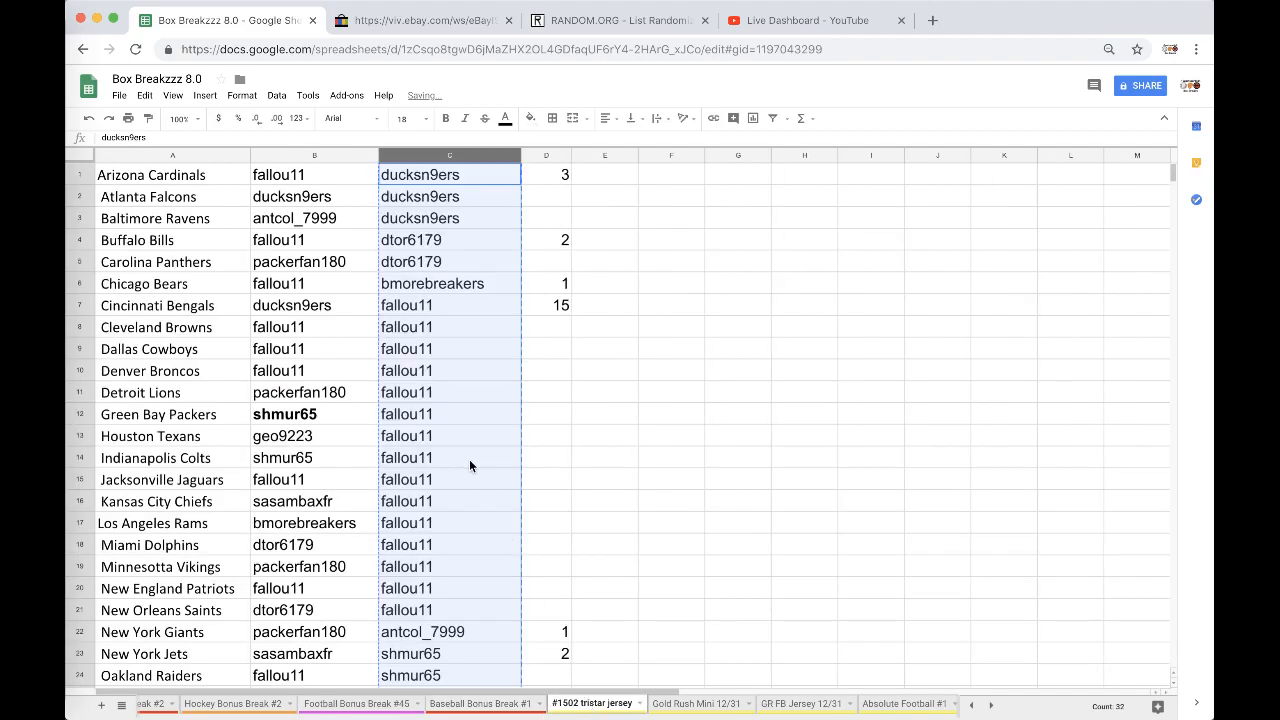
{"action": "left_click", "coordinate": [359, 703]}
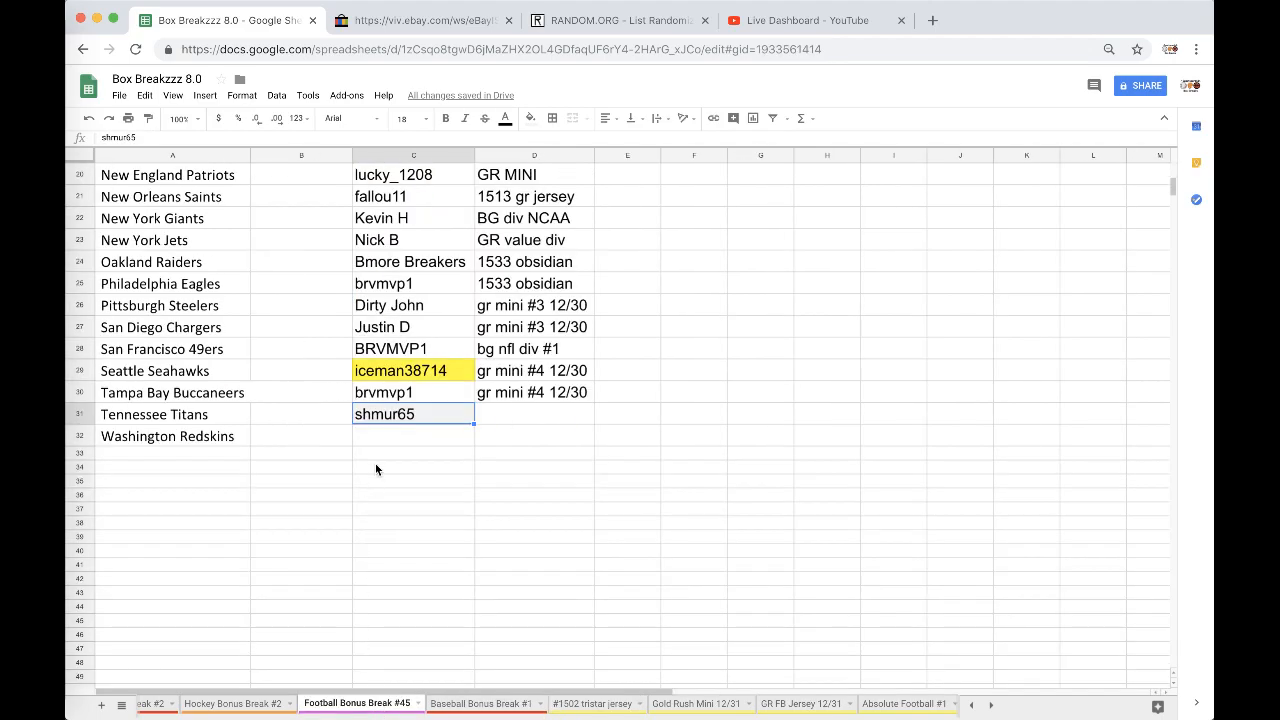
{"action": "type", "text": "fallou11"}
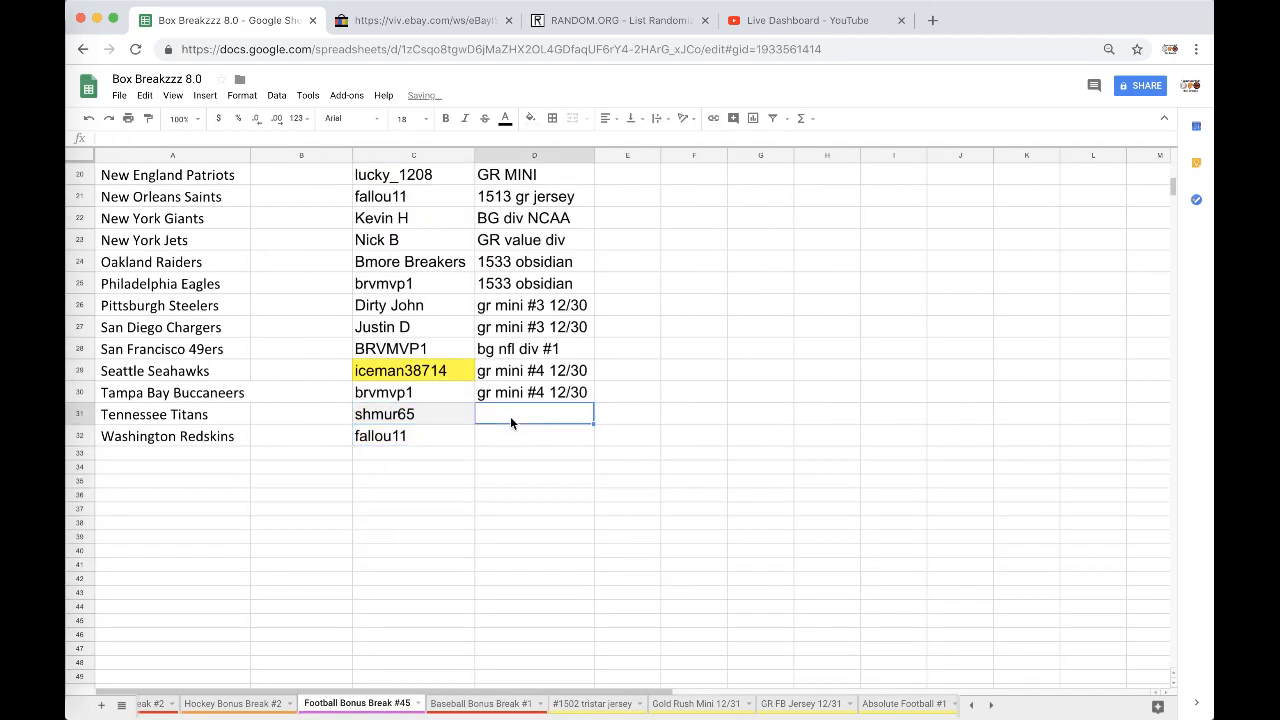
{"action": "type", "text": "1"}
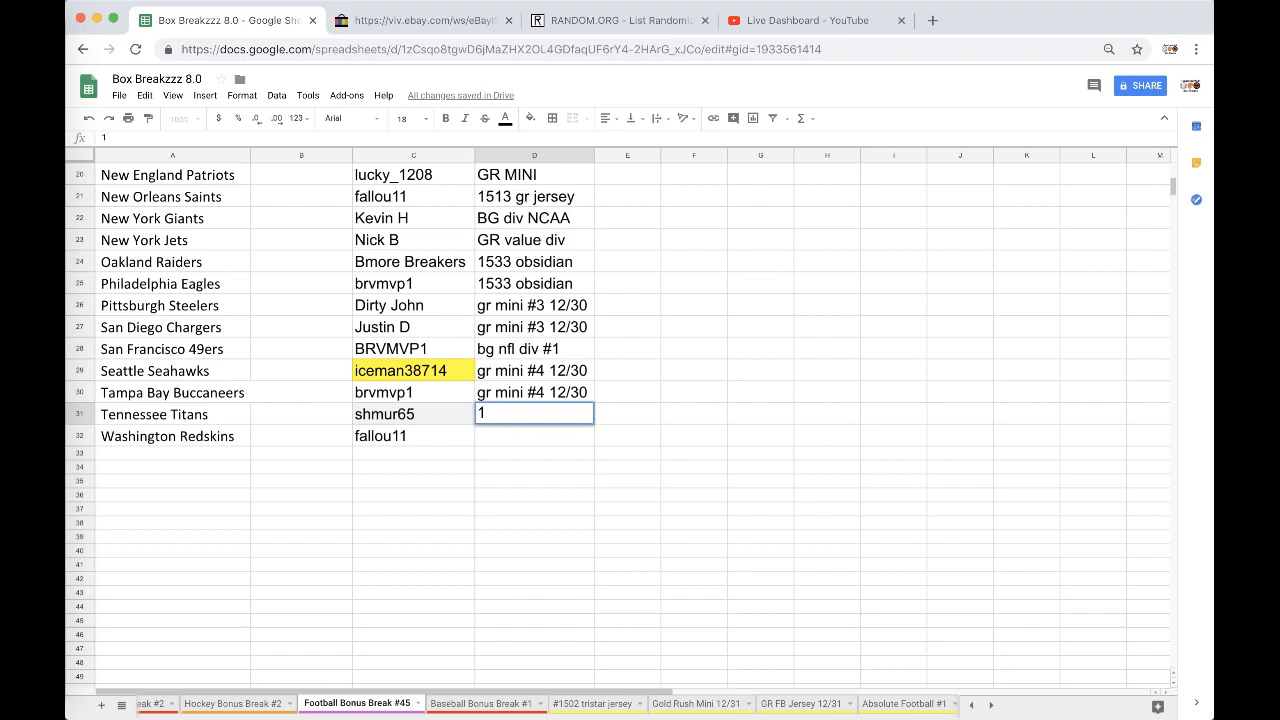
{"action": "type", "text": "502 TR"}
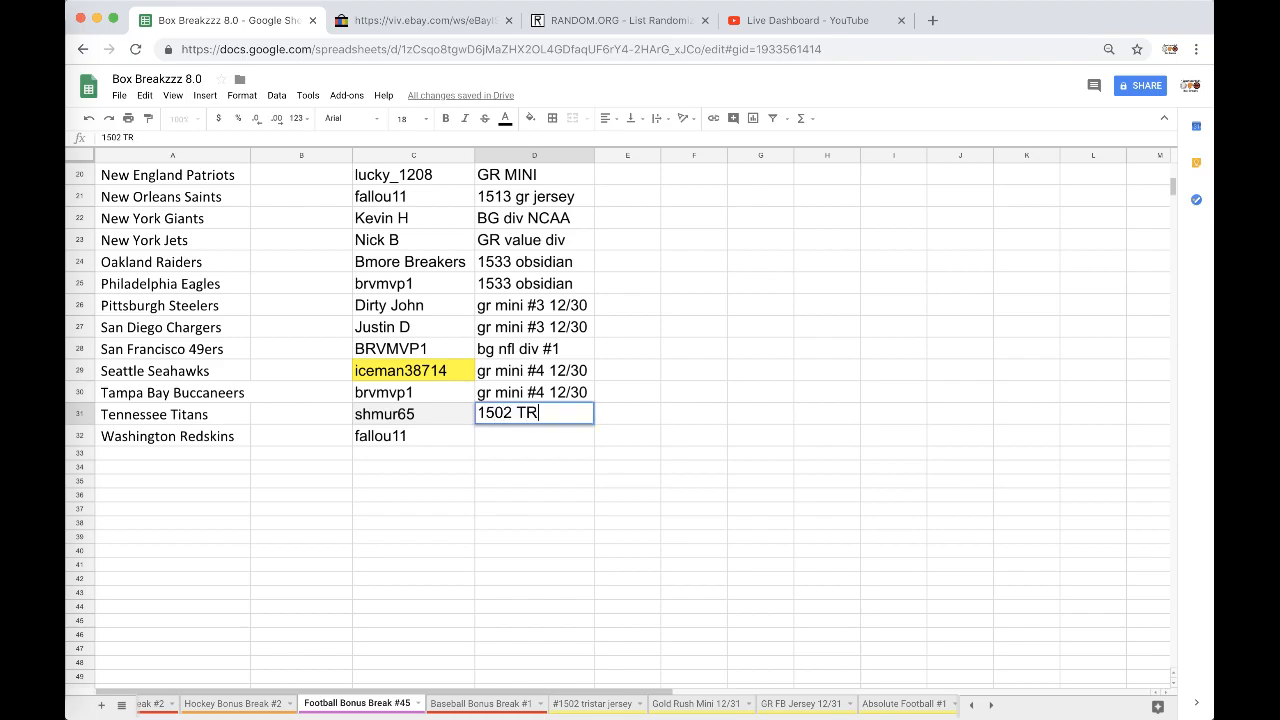
{"action": "type", "text": "ISTAR J"}
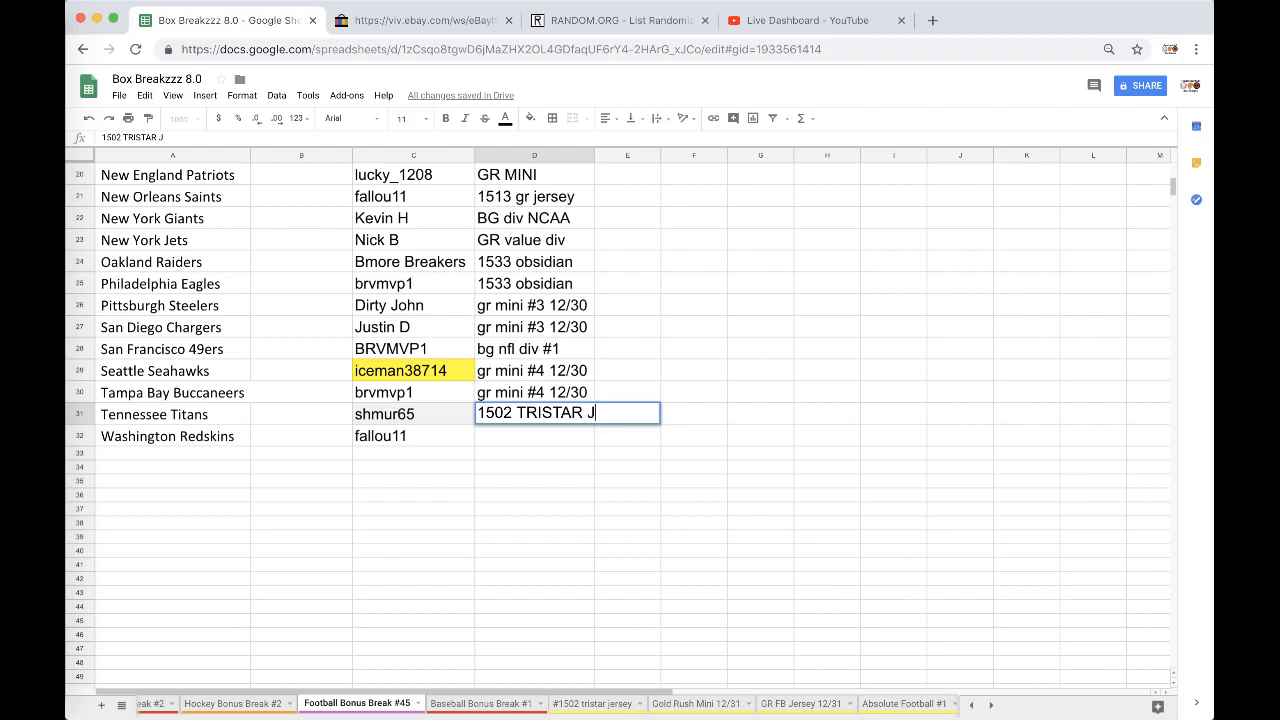